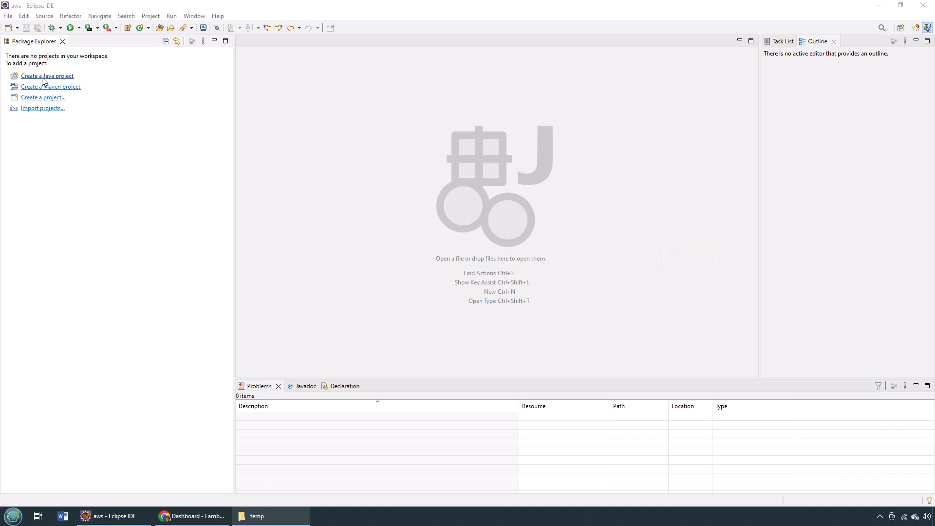
Step: Create the Java project ServerlessExample and expand it to show the JRE library and src
click(47, 76)
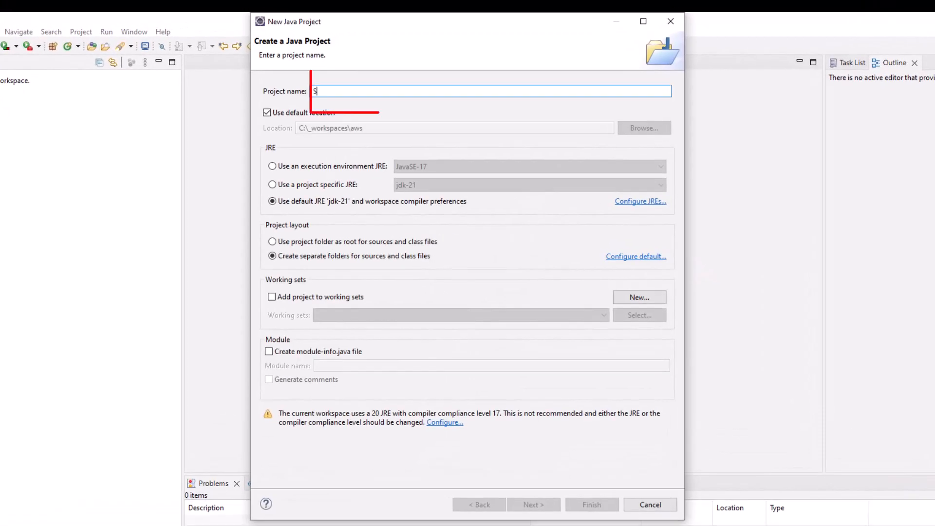
text(erverlessExam)
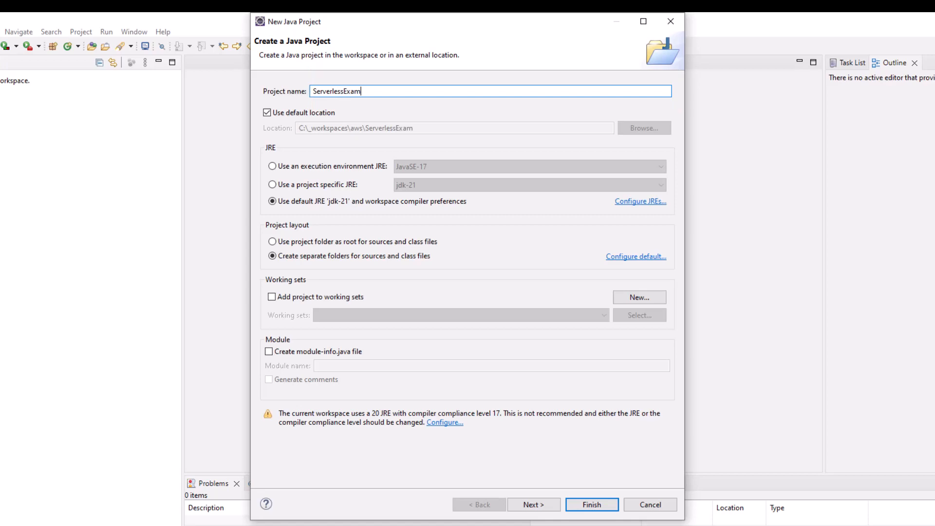
click(591, 503)
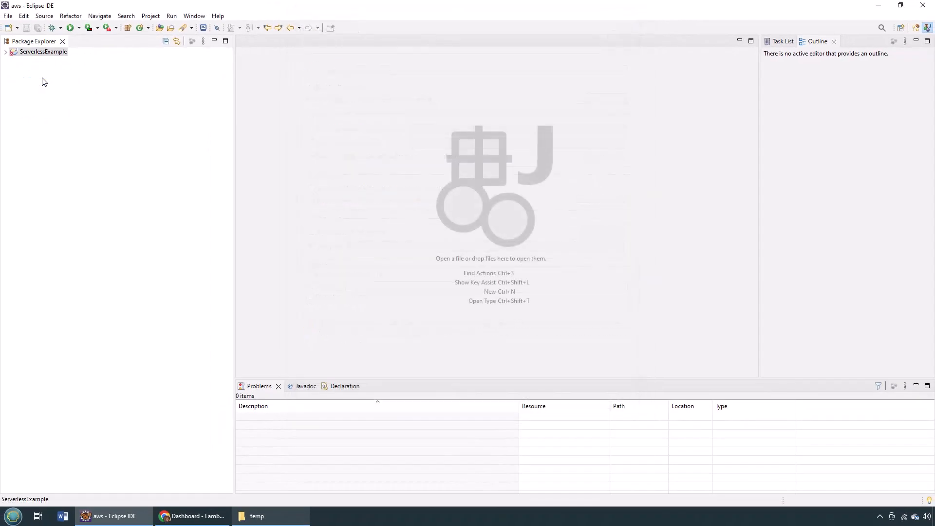
click(5, 51)
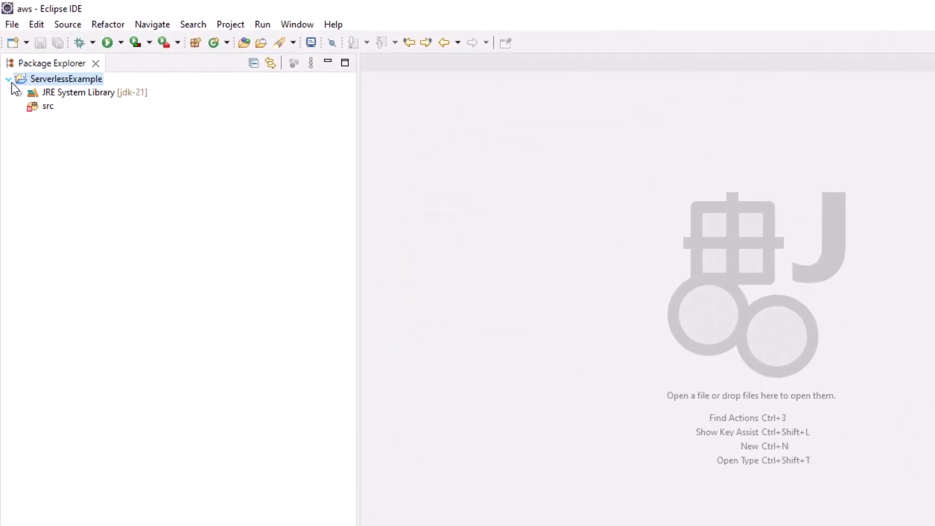
Step: Add class AwsLambdaFunctions in package com.mcnz.aws.lambda under src
right_click(48, 106)
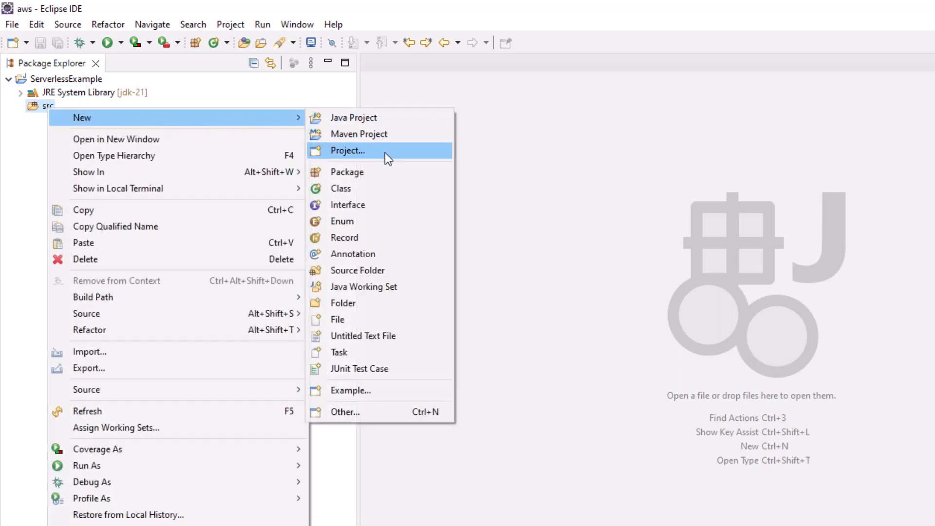
click(340, 188)
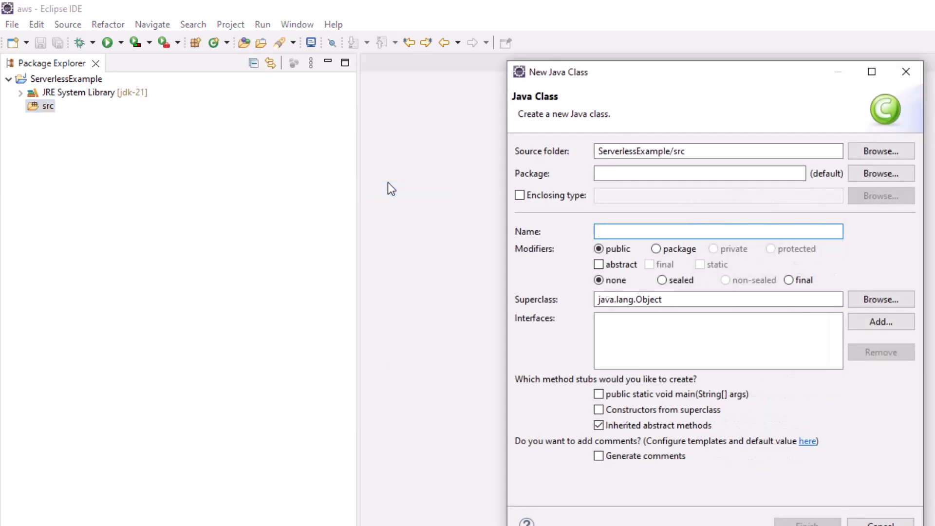
text(AwsLambdaFunctions)
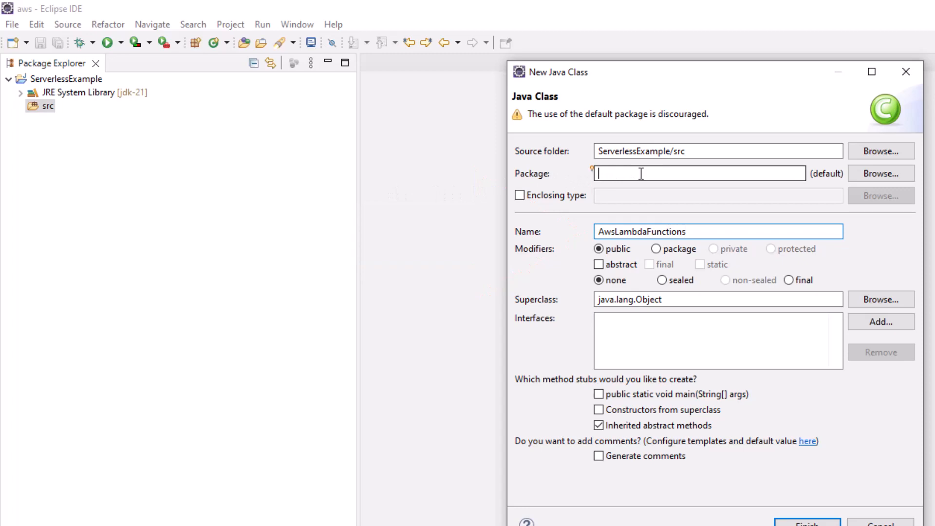
text(com.mcnz)
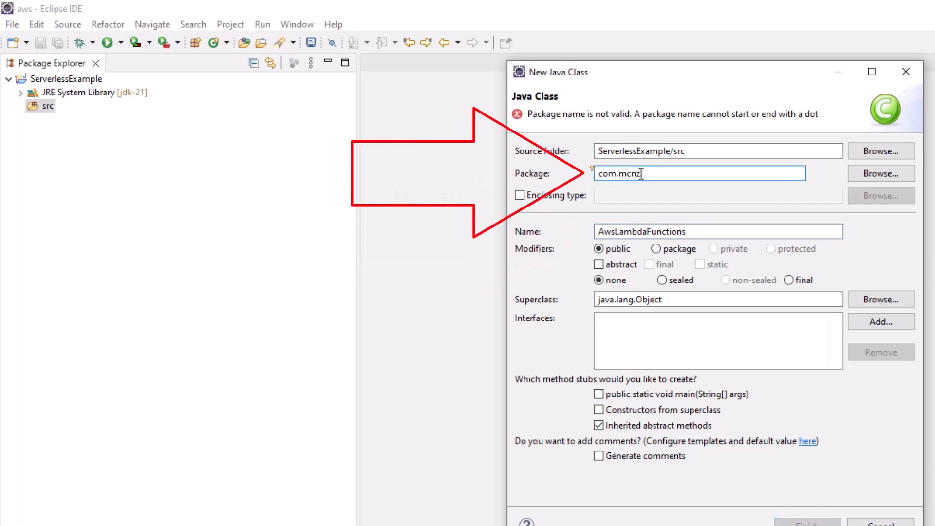
text(aws.lambda)
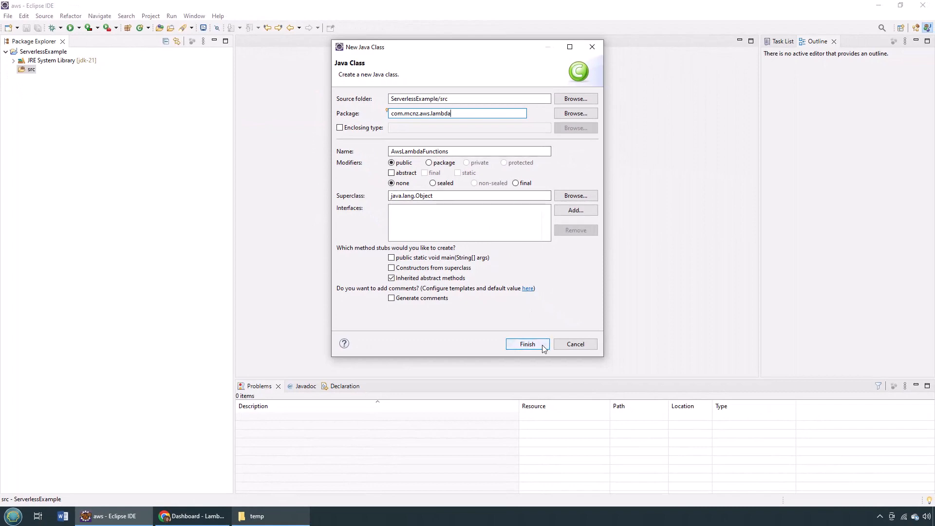
click(526, 344)
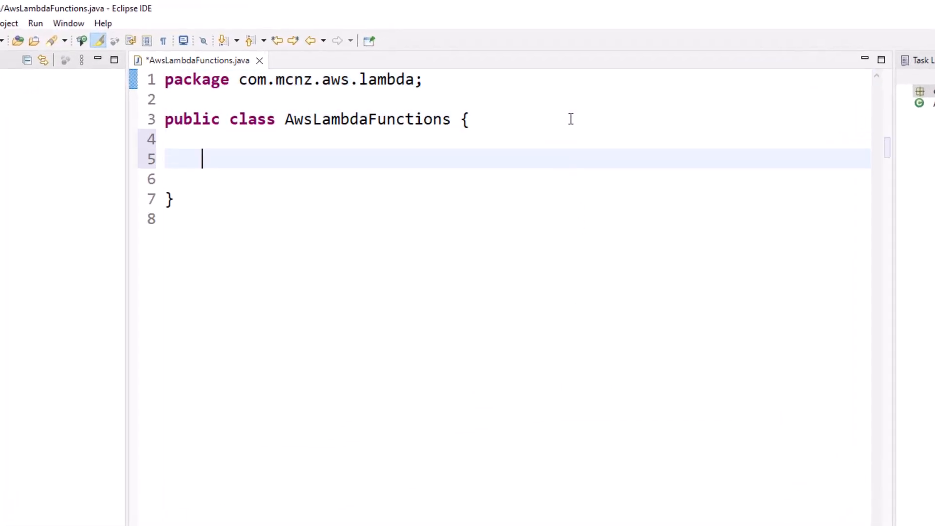
Step: Declare public String alterPayload(String payload) printing "We are in the Java AWS Lambda function"
text(public S)
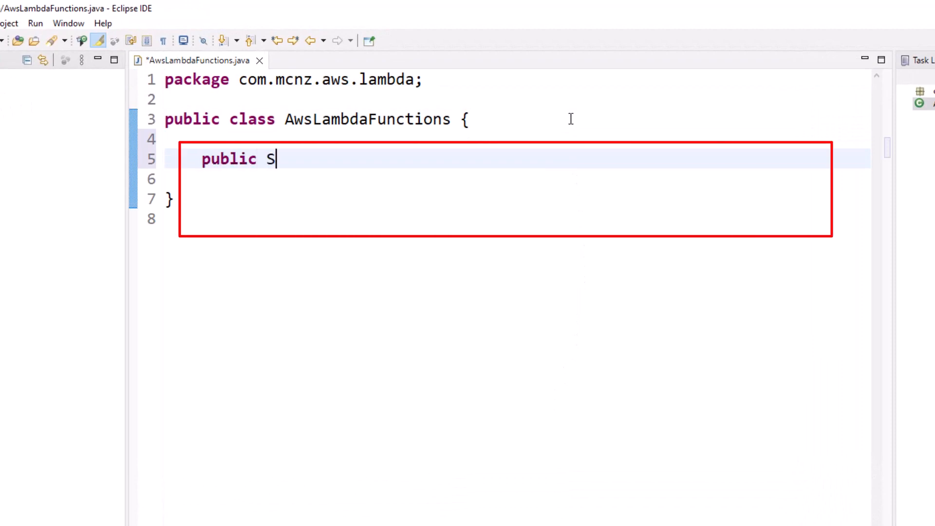
text(tring alterPayl)
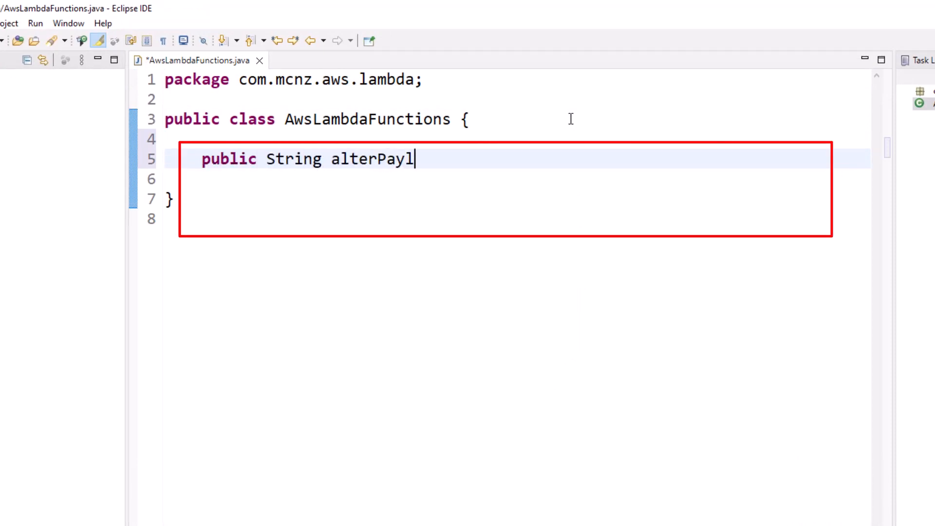
text(oad(String payl)
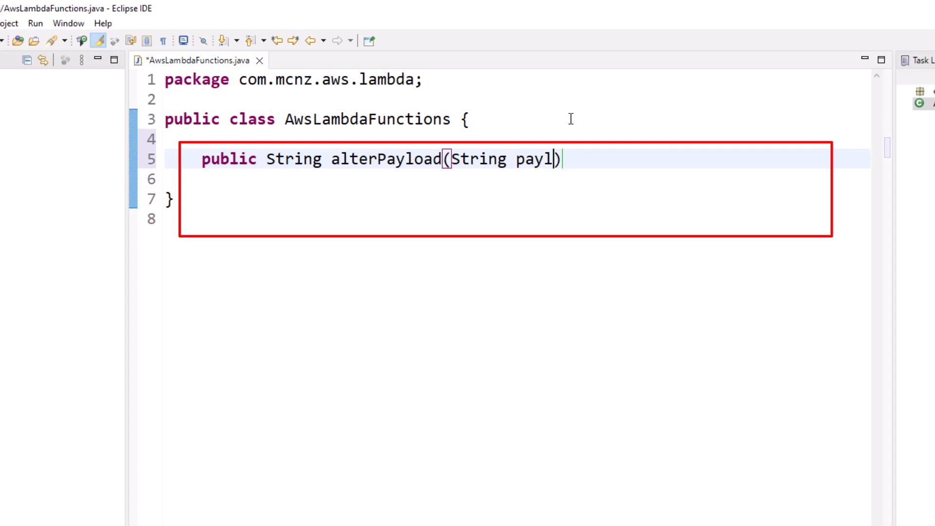
text(oad) {)
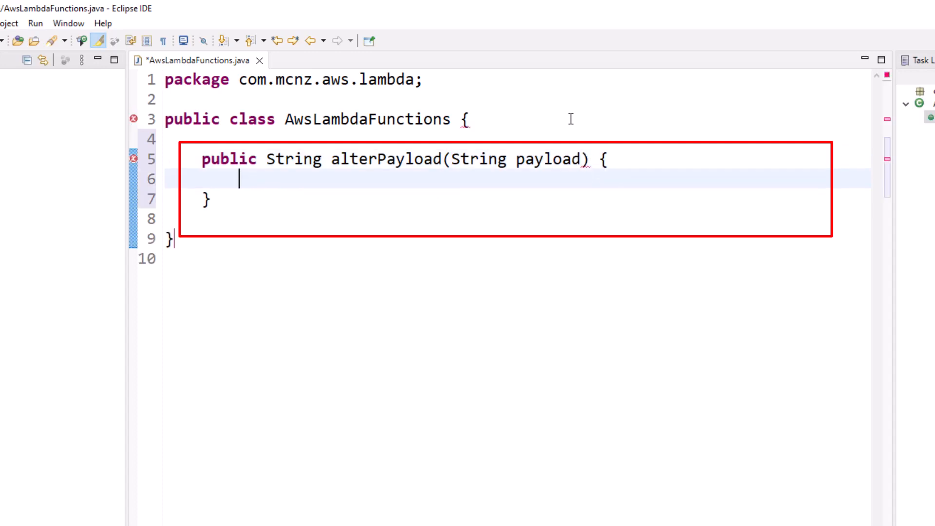
text(System.)
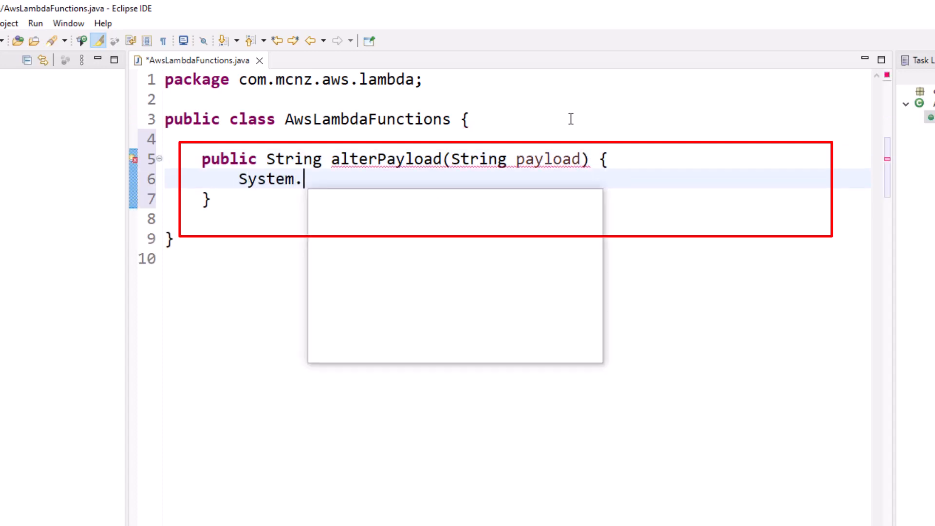
text(out.println)
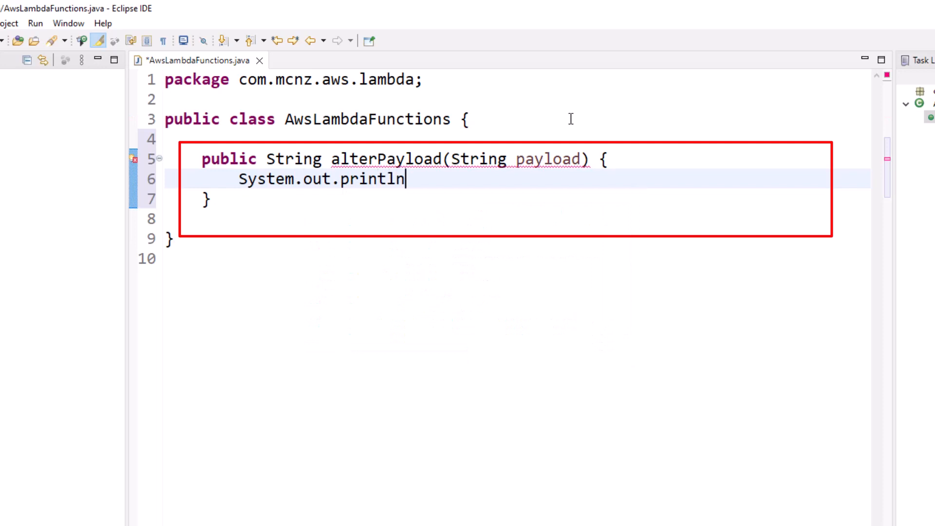
text(("We are in "))
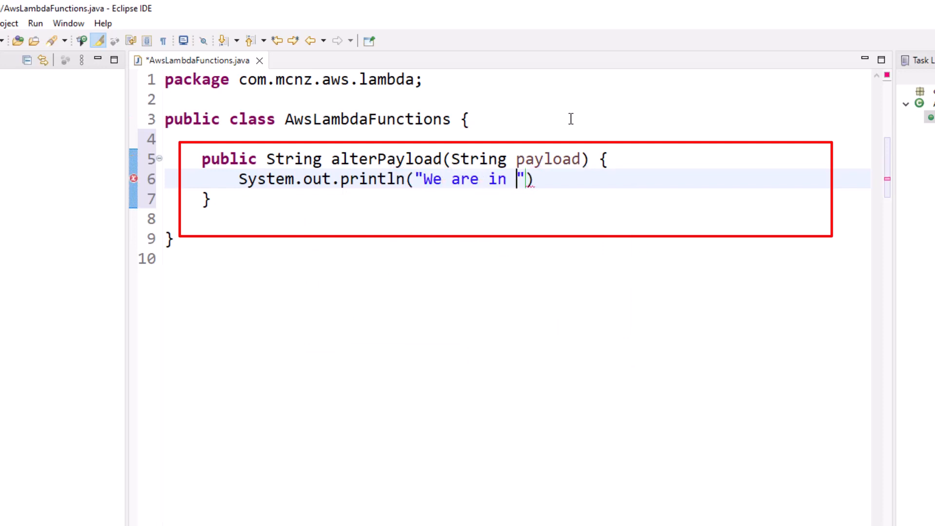
text(the Java AWS L)
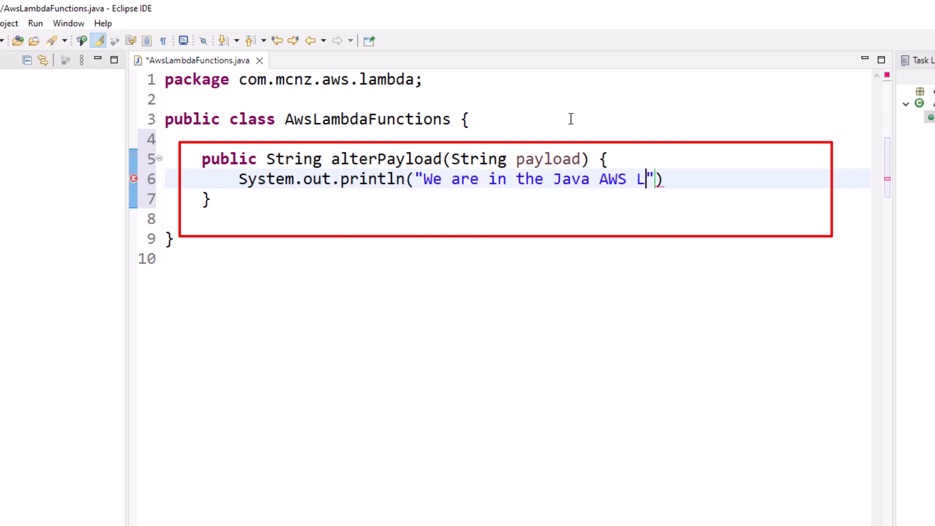
text(ambda function!)
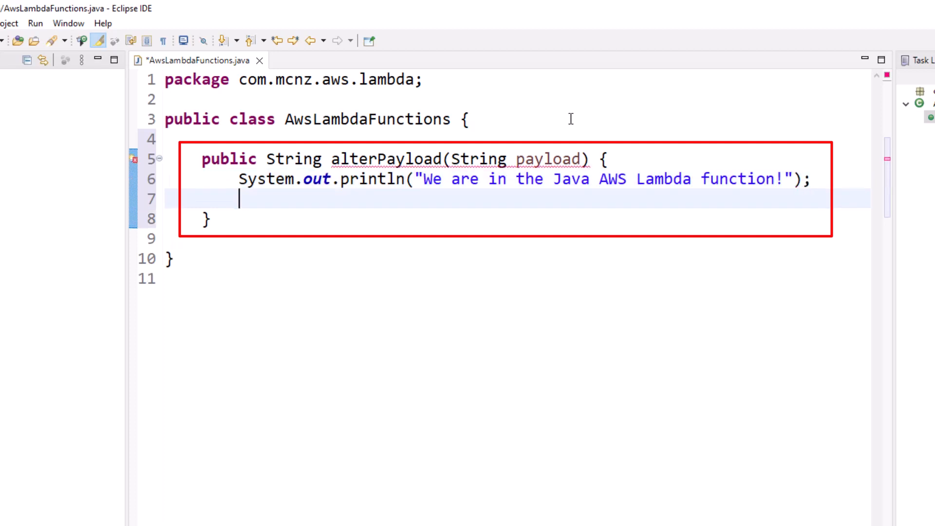
Step: Return the lowercased payload with 'e' replaced by '3' and 'l' by '1', and save
text(return payloa)
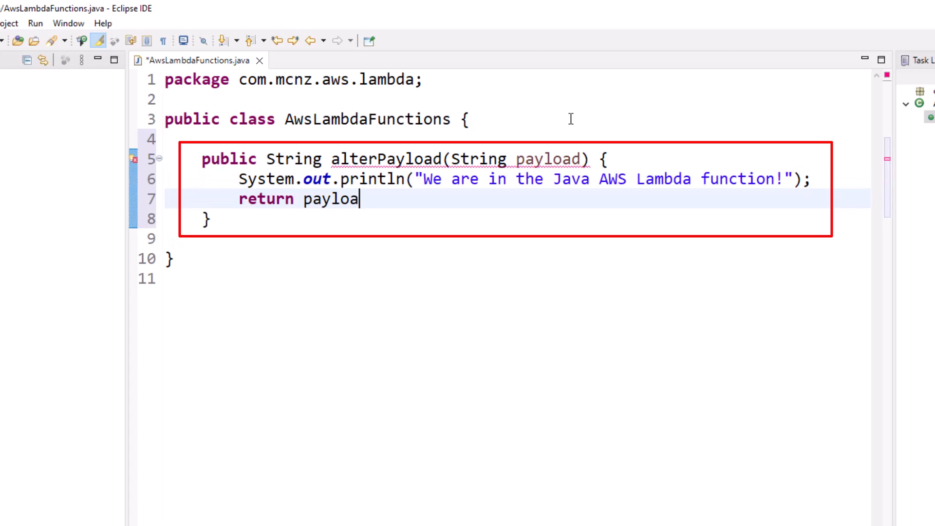
text(.toLowerCase().)
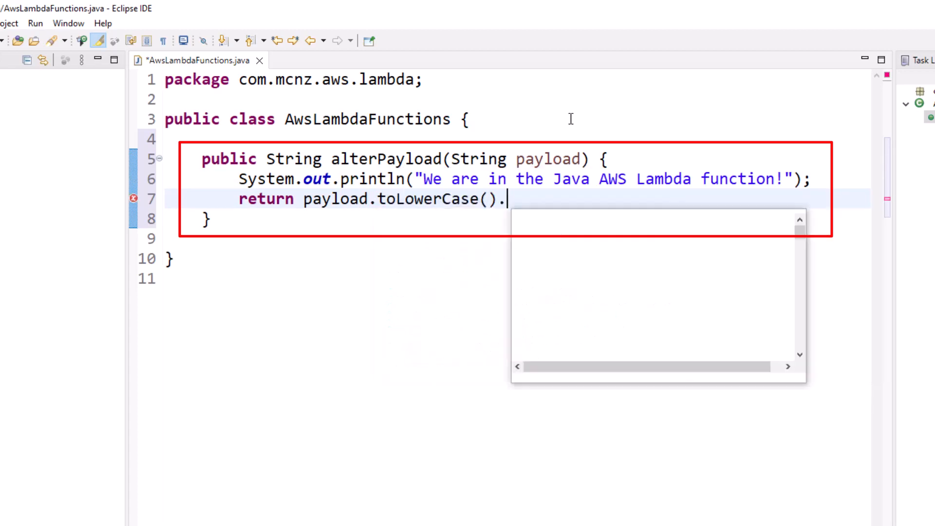
text(replace()
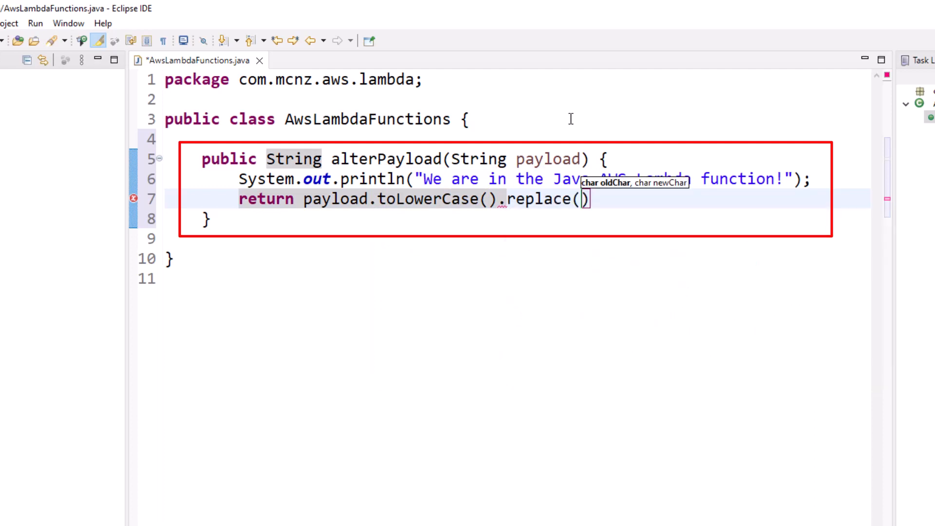
text('e')
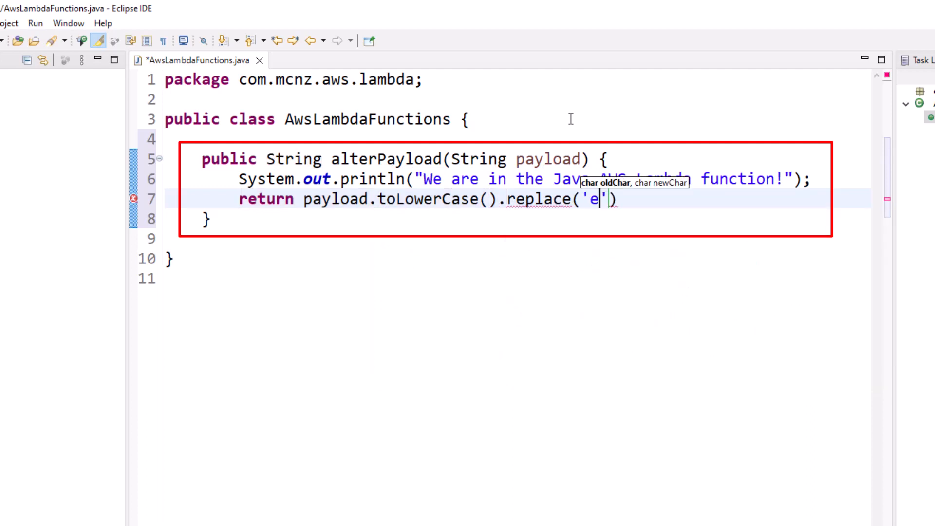
text(,)
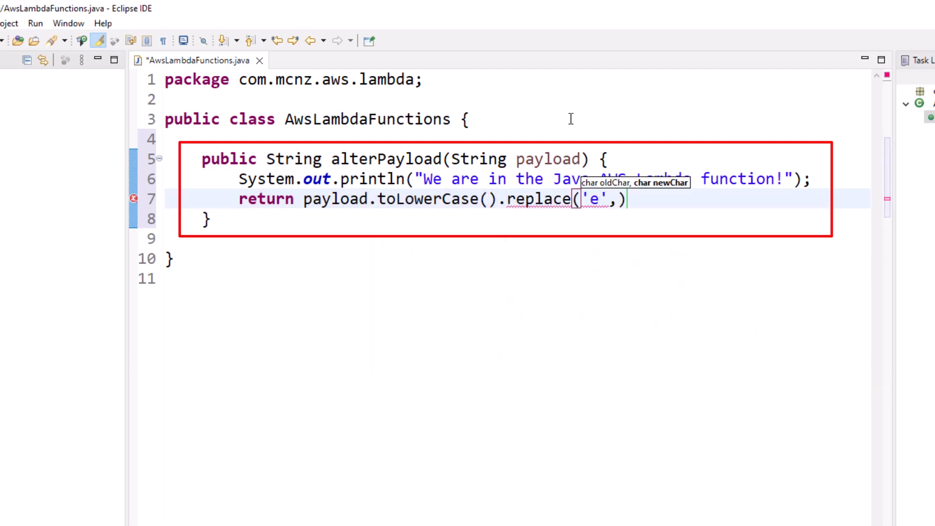
text('3')
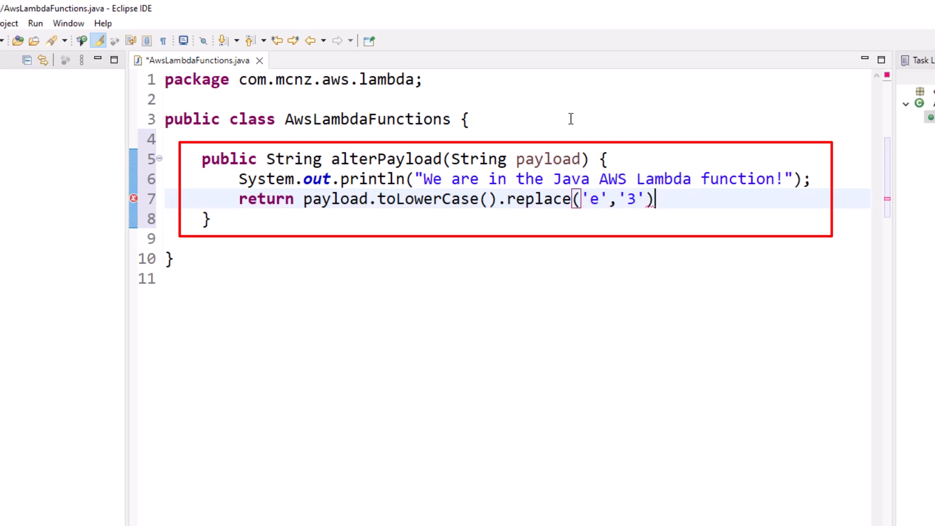
text(.replace)
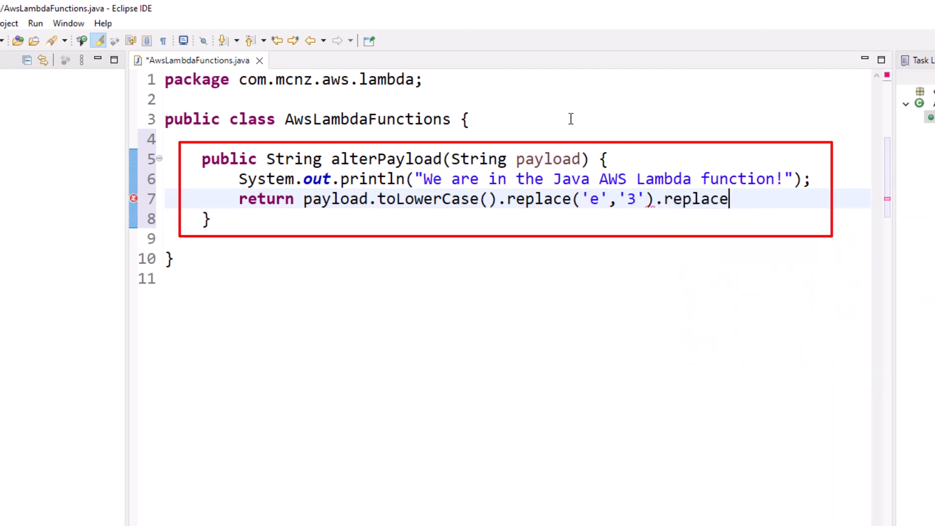
text(('l'))
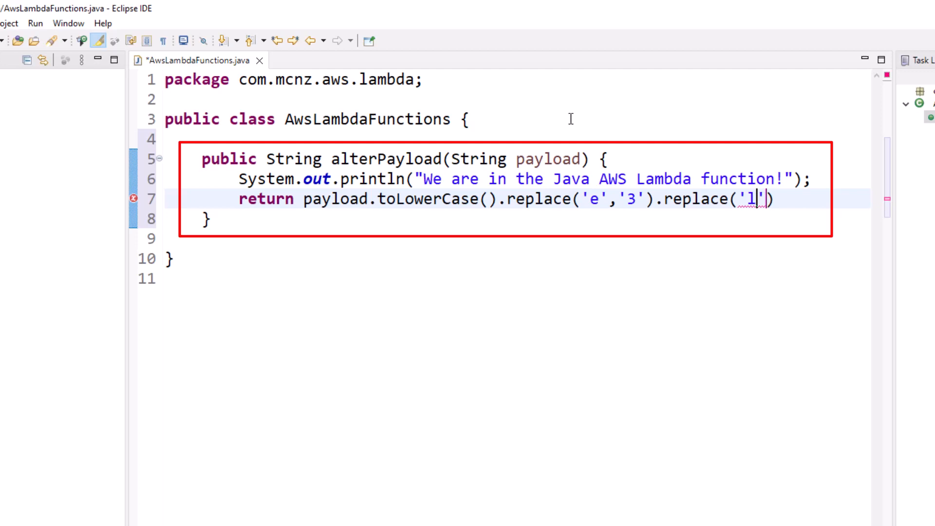
text(, '1')
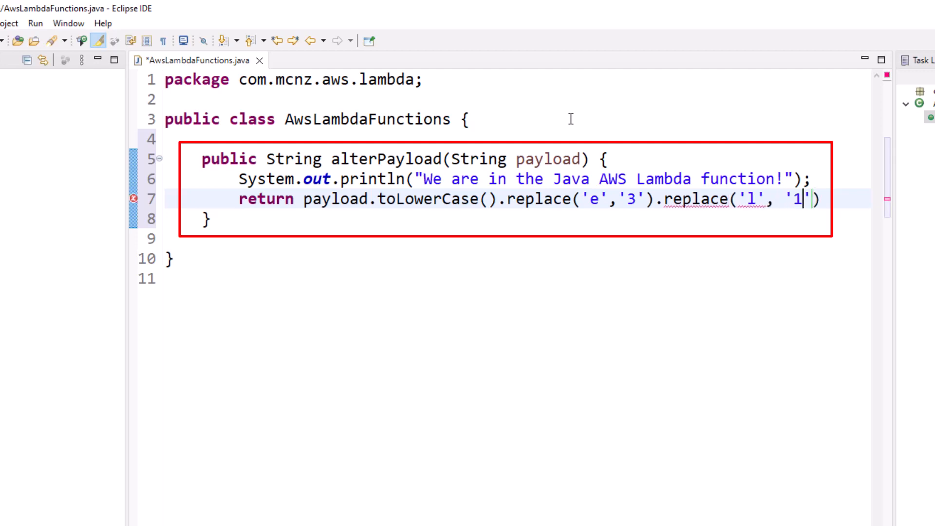
text(;)
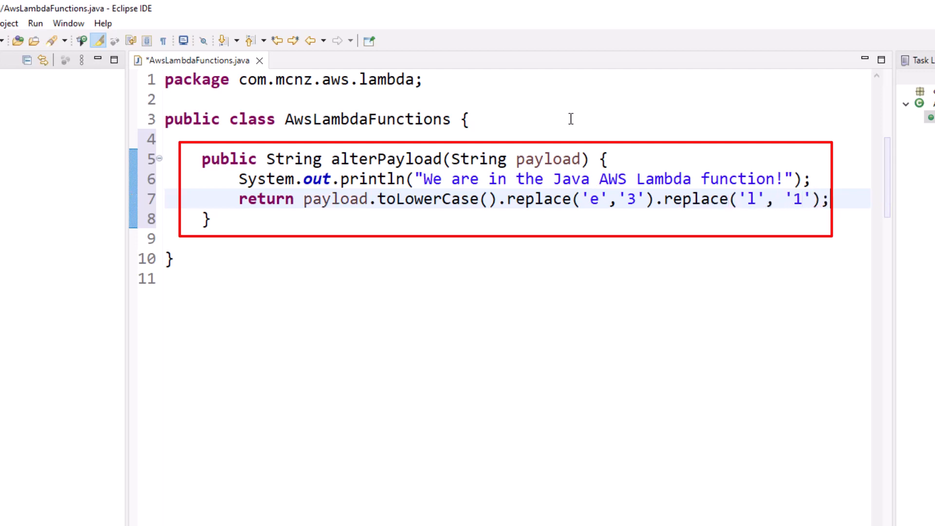
key(ctrl+s)
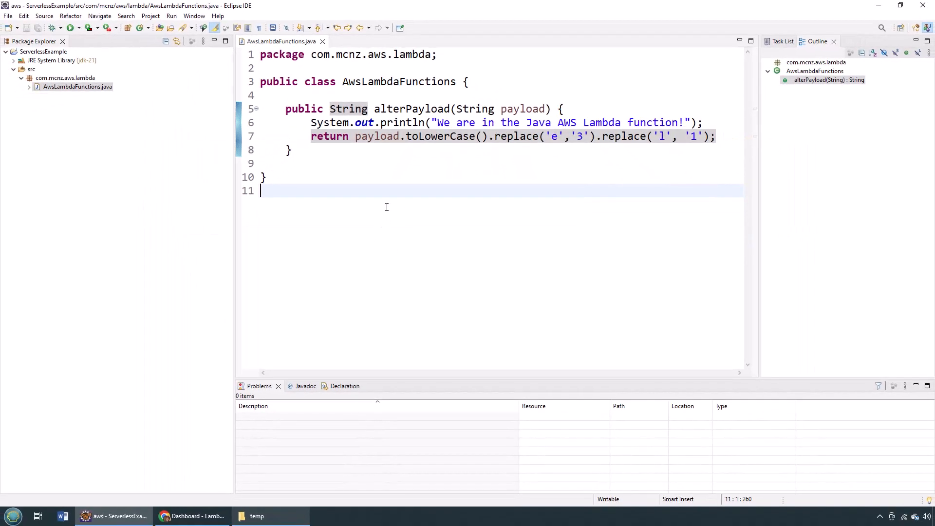
Step: Export com.mcnz.aws.lambda as C:\temp\playitforward.jar, then switch to the AWS Lambda dashboard
click(8, 16)
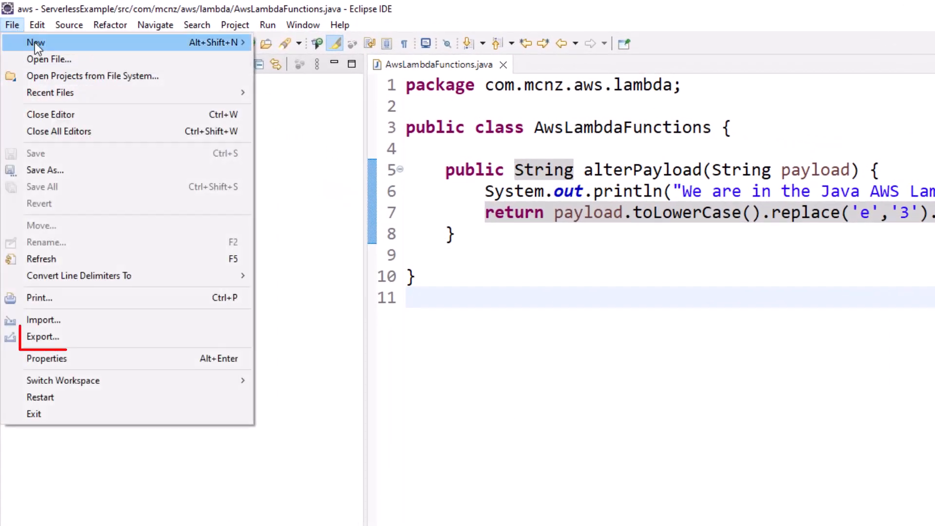
click(43, 336)
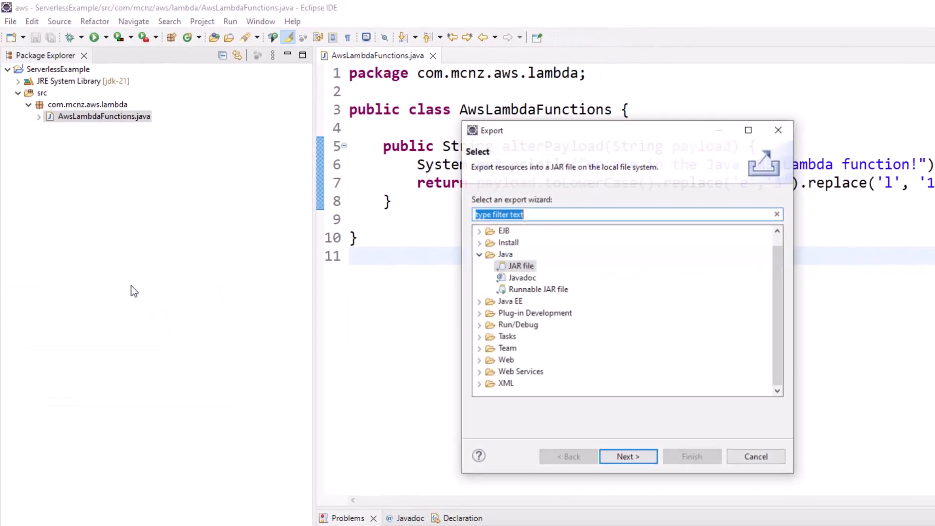
click(520, 265)
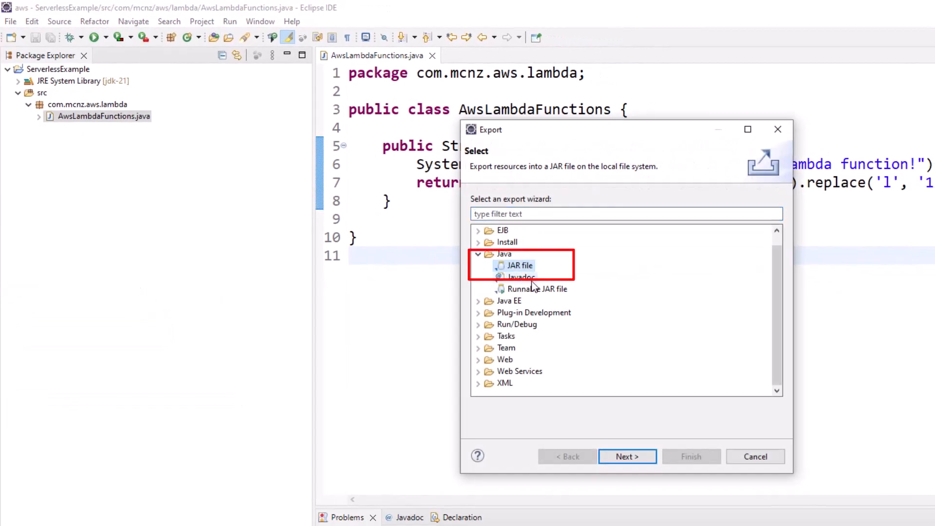
click(627, 456)
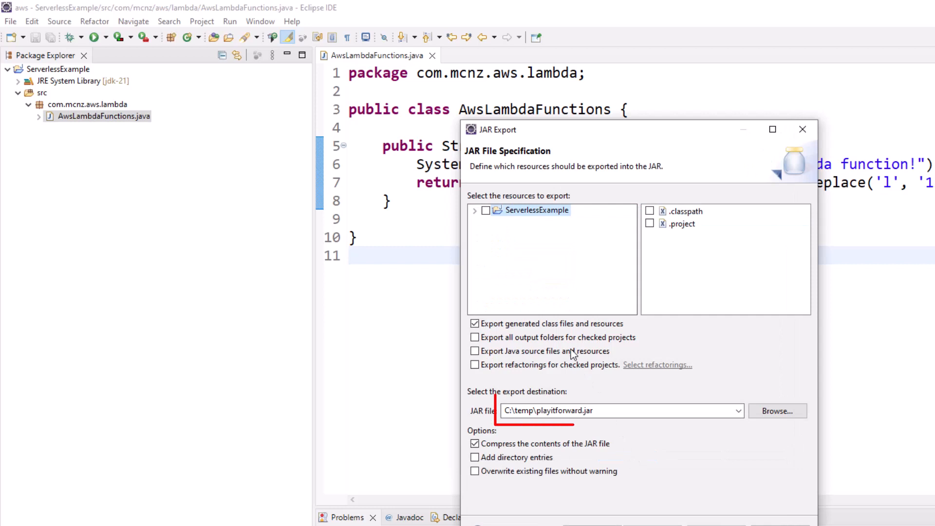
click(475, 210)
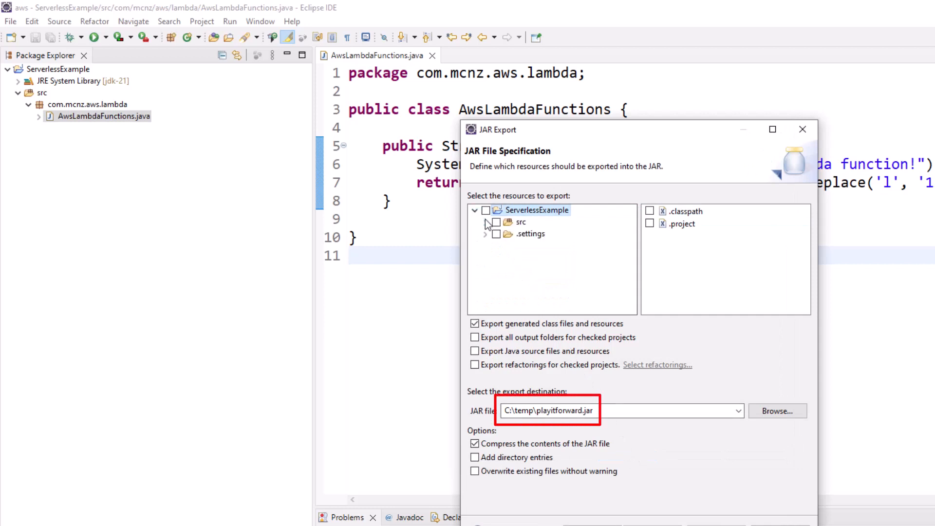
click(495, 222)
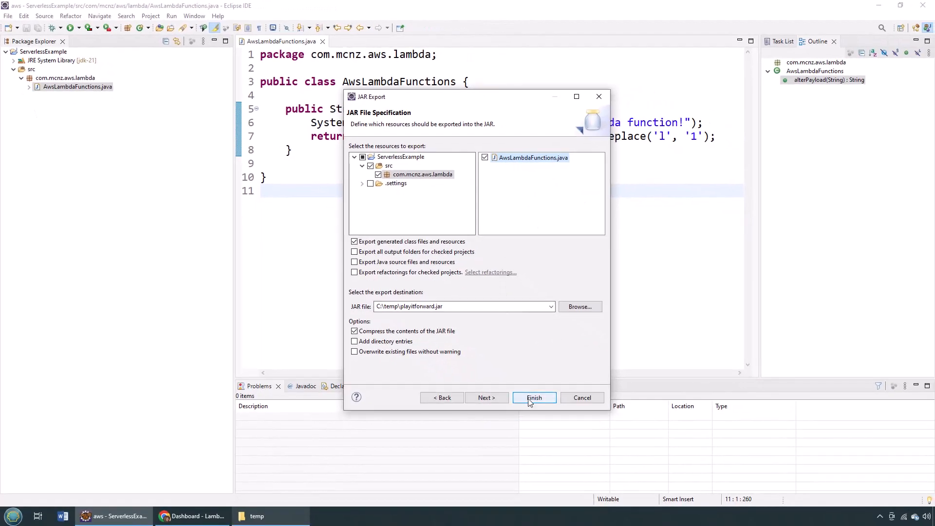
click(533, 398)
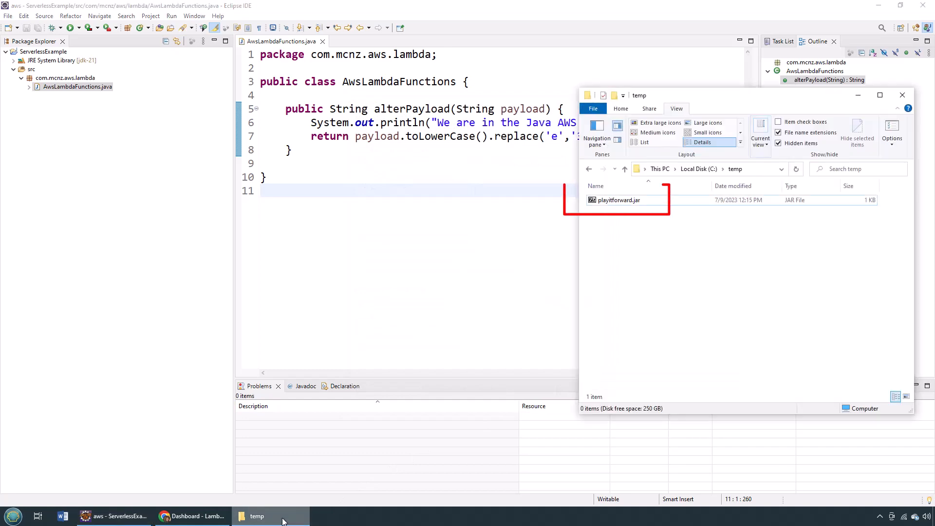
click(191, 516)
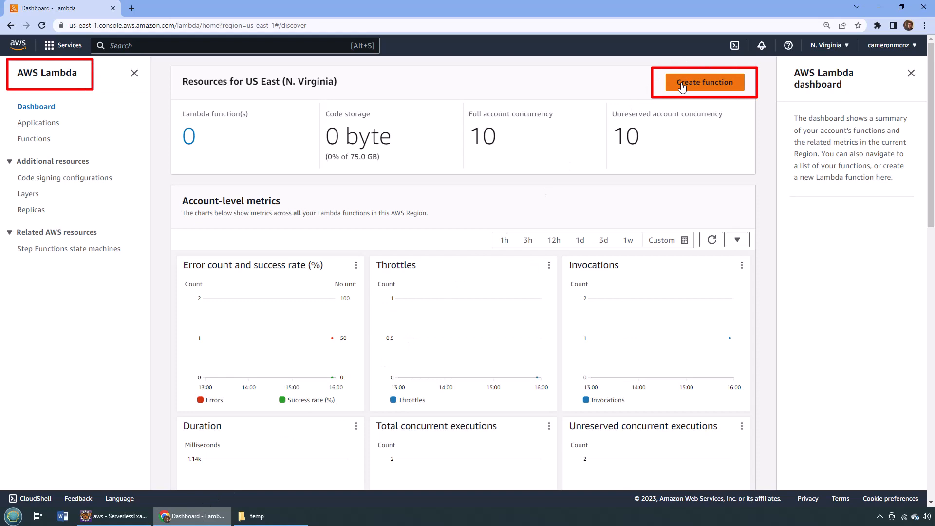
Step: Author the function playItForward from scratch with the Java 17 runtime
click(704, 81)
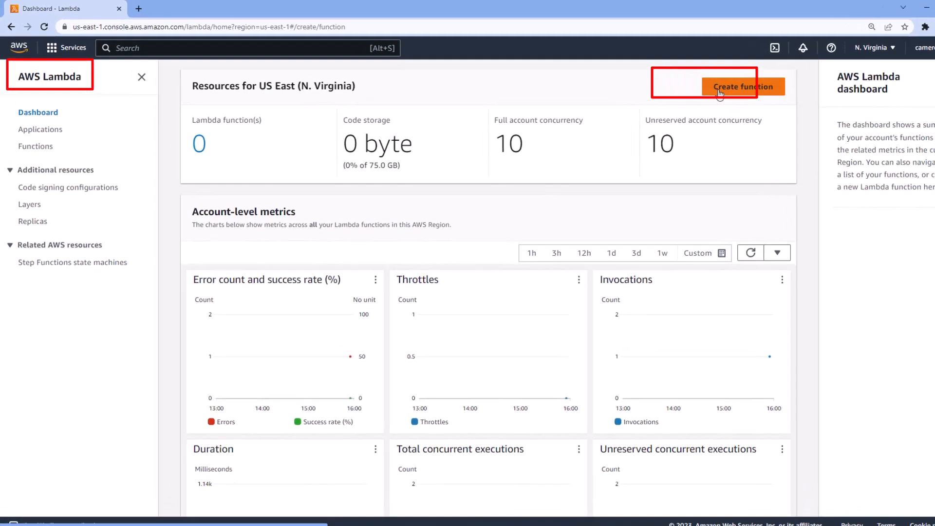
click(742, 87)
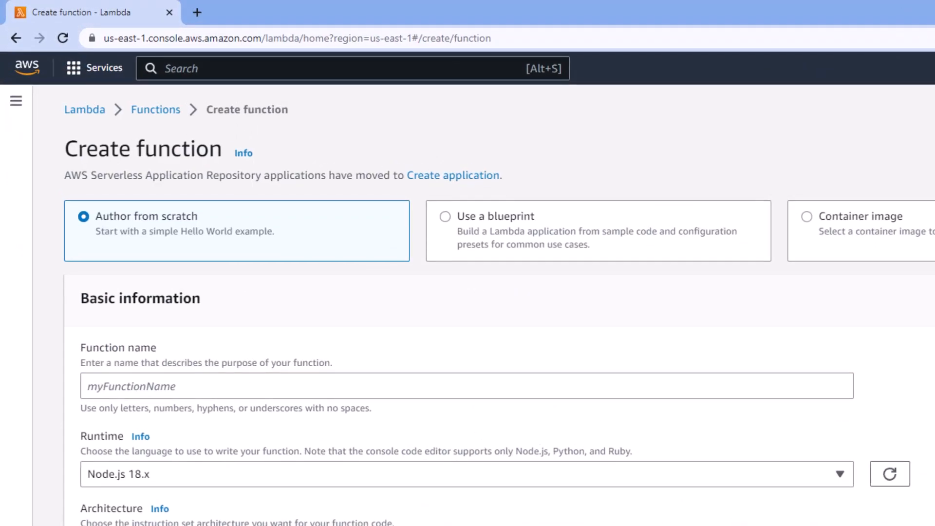
text(play)
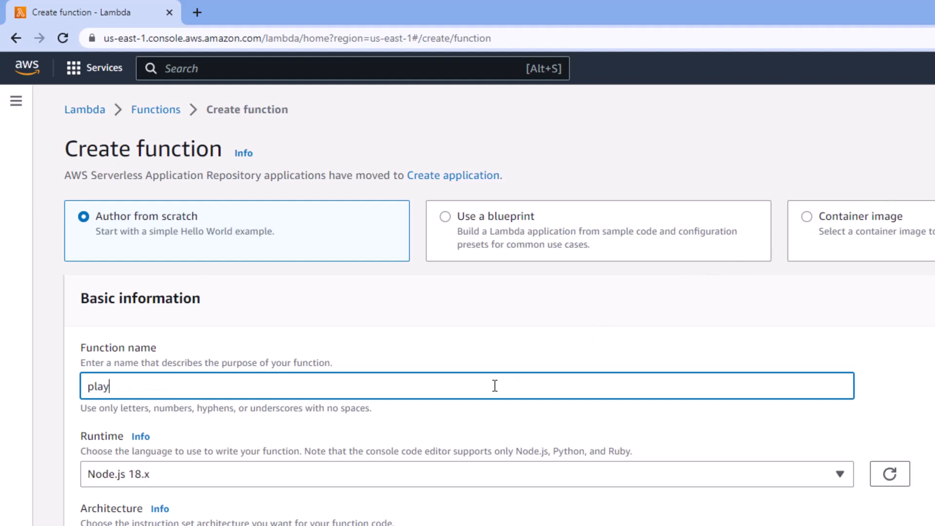
text(ItForw)
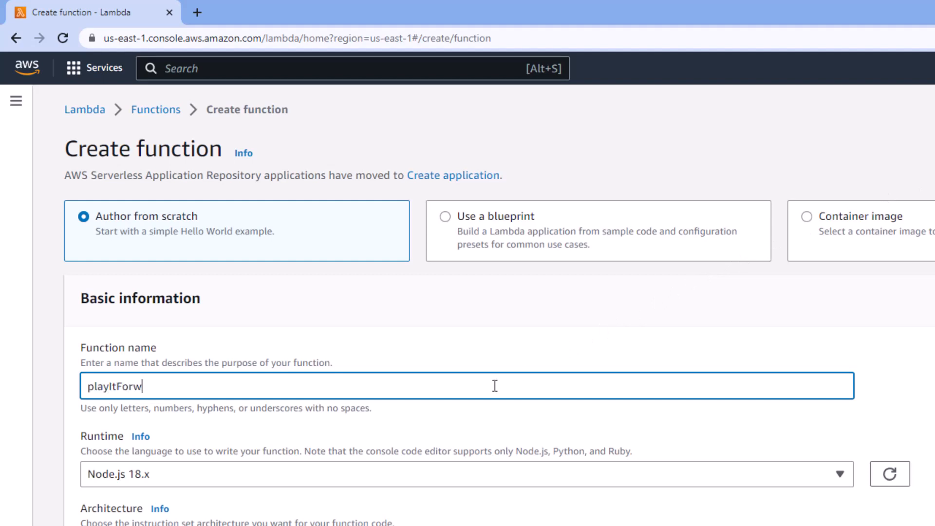
click(465, 473)
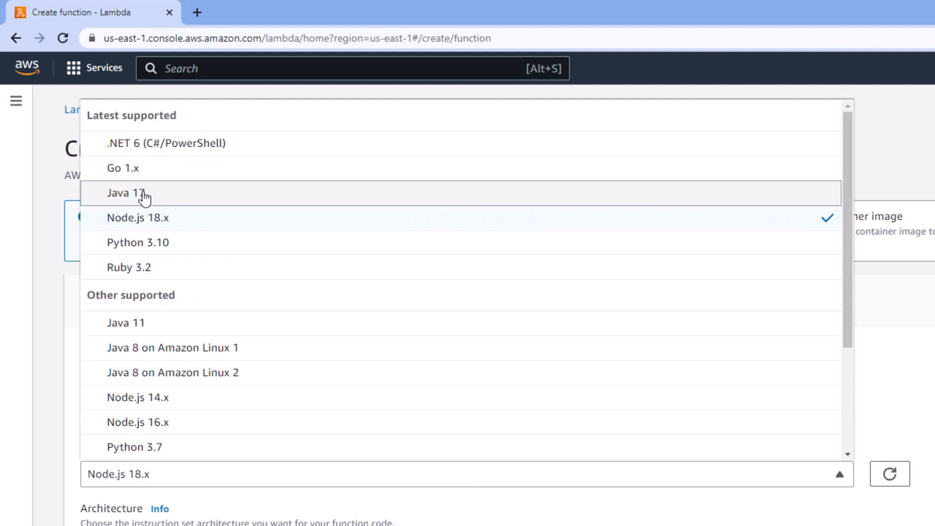
click(125, 193)
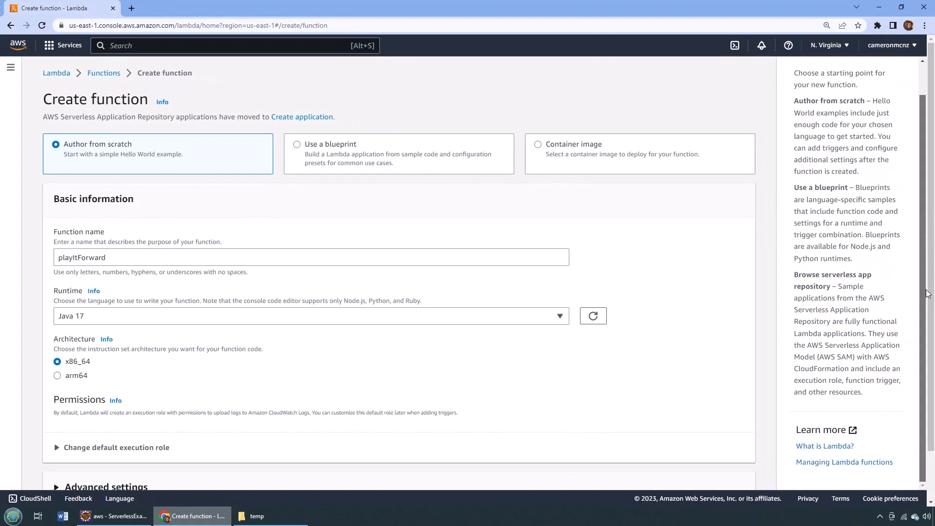
scroll(down, 3)
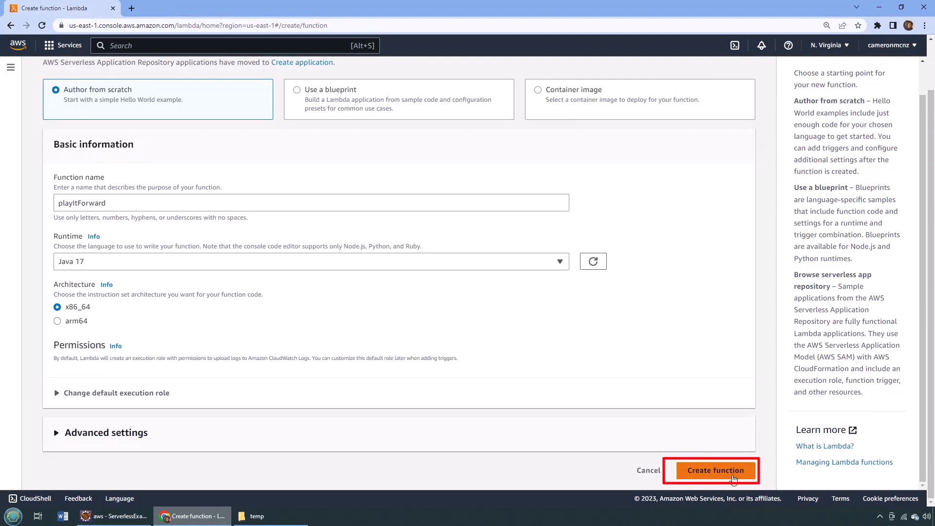
click(715, 470)
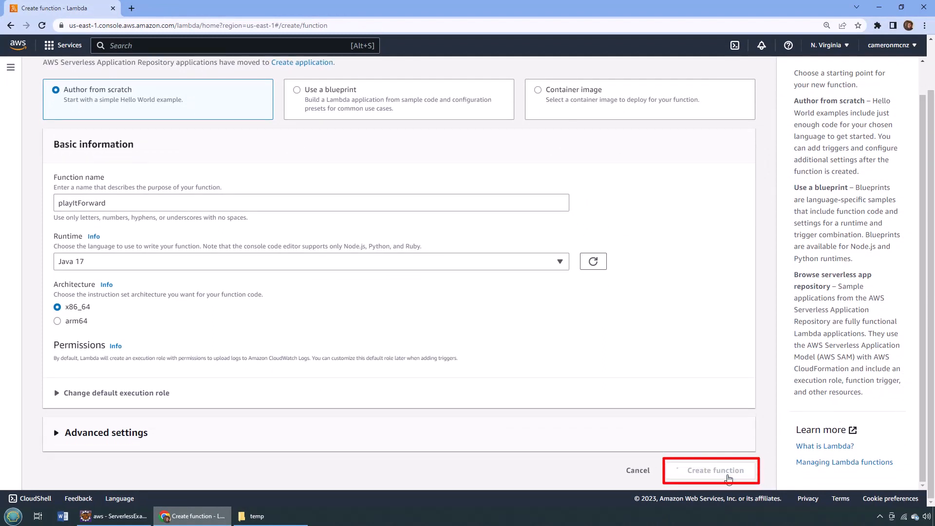
click(714, 470)
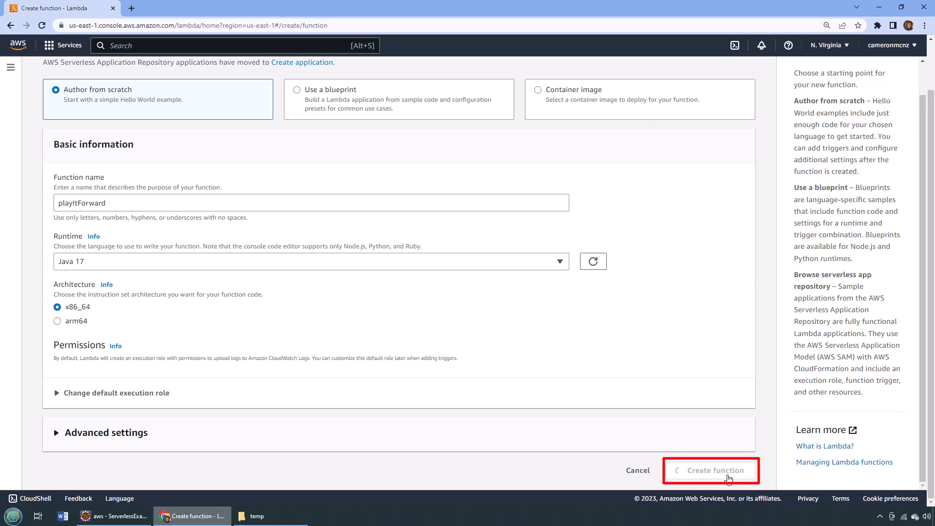
click(711, 470)
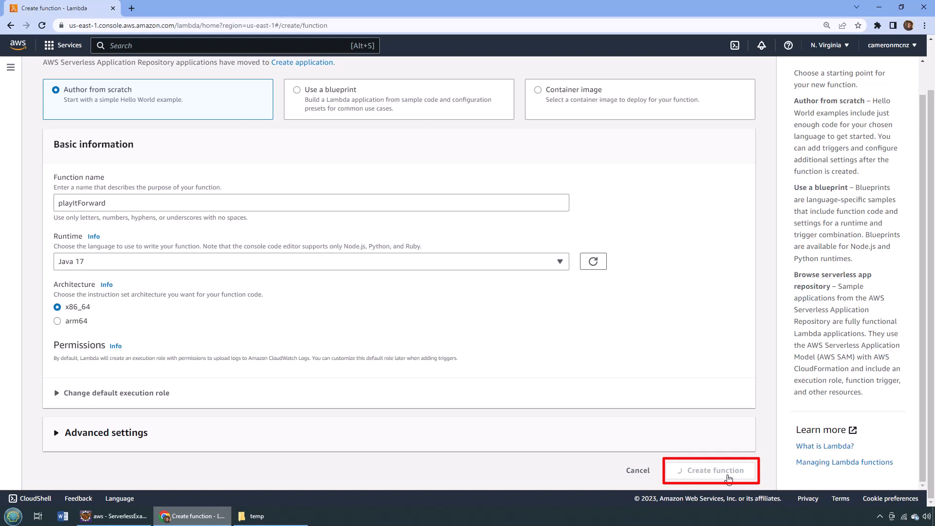
click(711, 469)
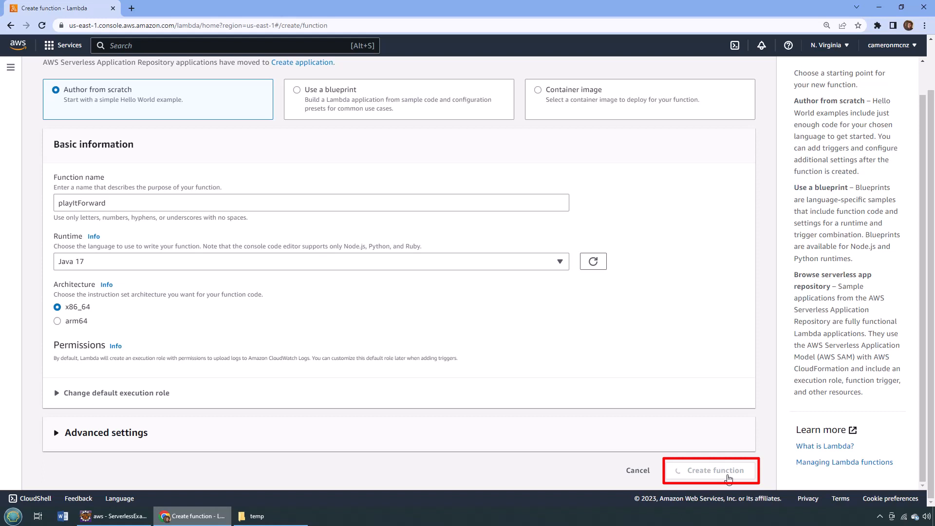
click(711, 471)
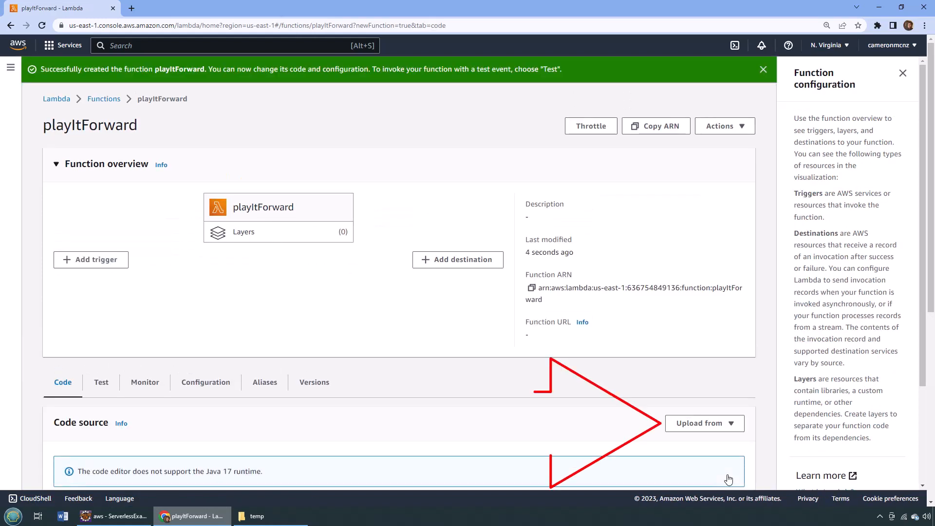
Step: Upload playitforward.jar as playItForward's code and save it
click(704, 423)
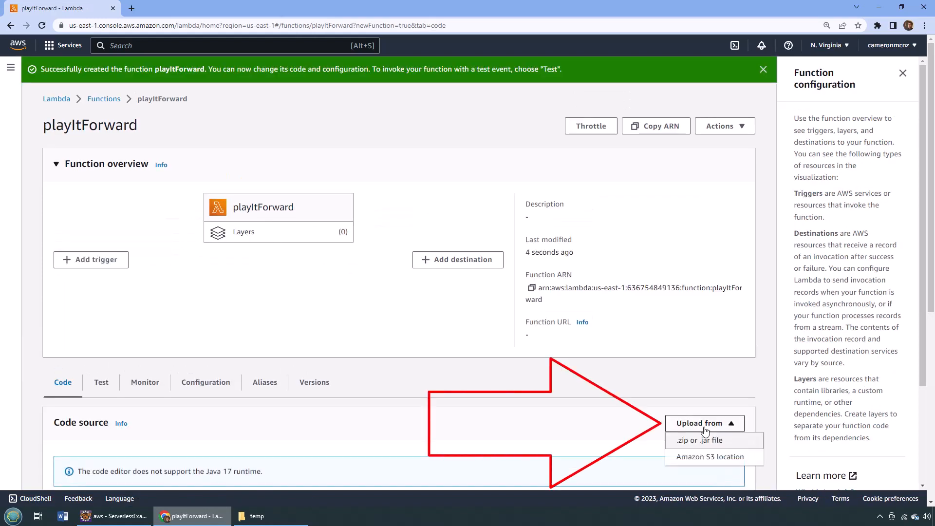
click(698, 440)
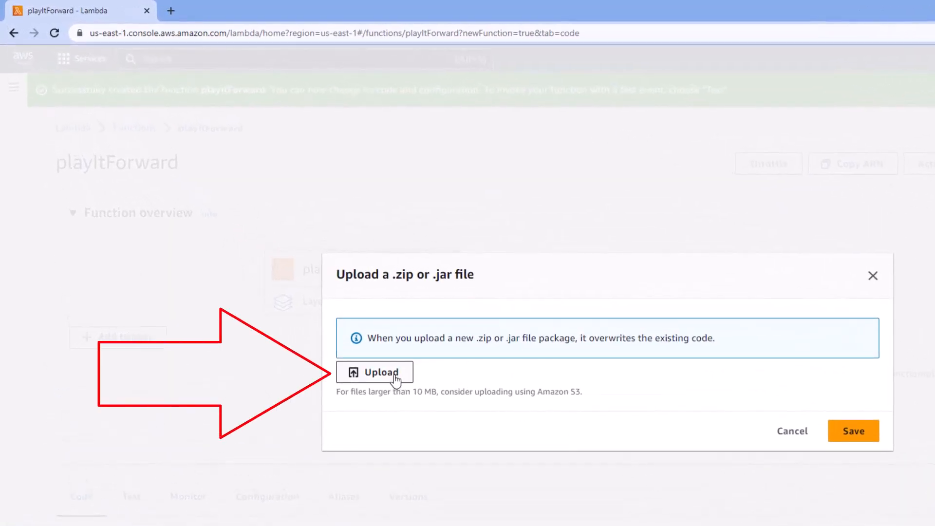
click(375, 371)
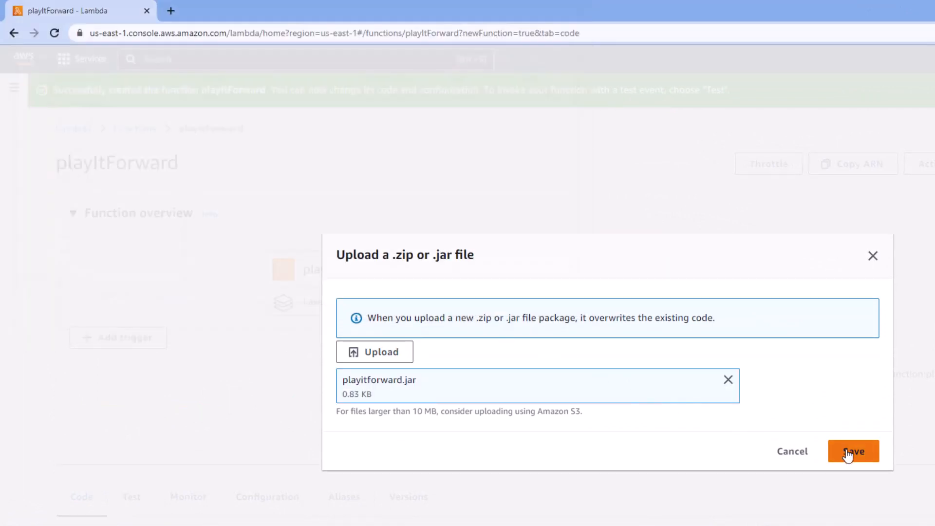
click(852, 451)
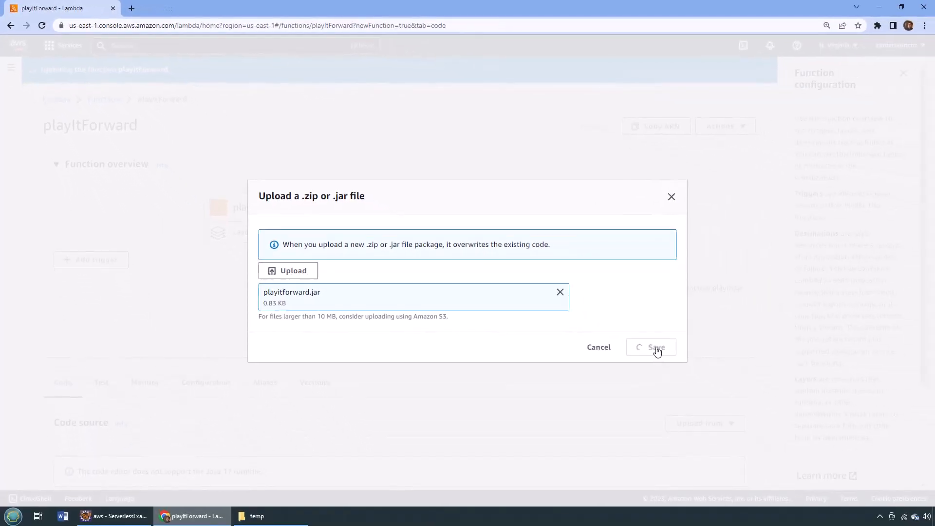
click(651, 347)
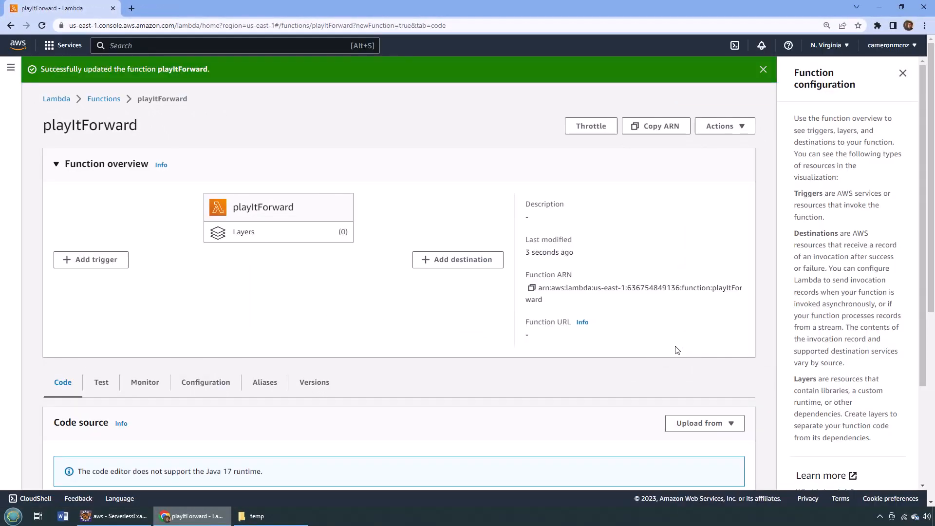
Step: Set the runtime handler to com.mcnz.aws.lambda.AwsLambdaFunctions::alterPayload and save
scroll(down, 3)
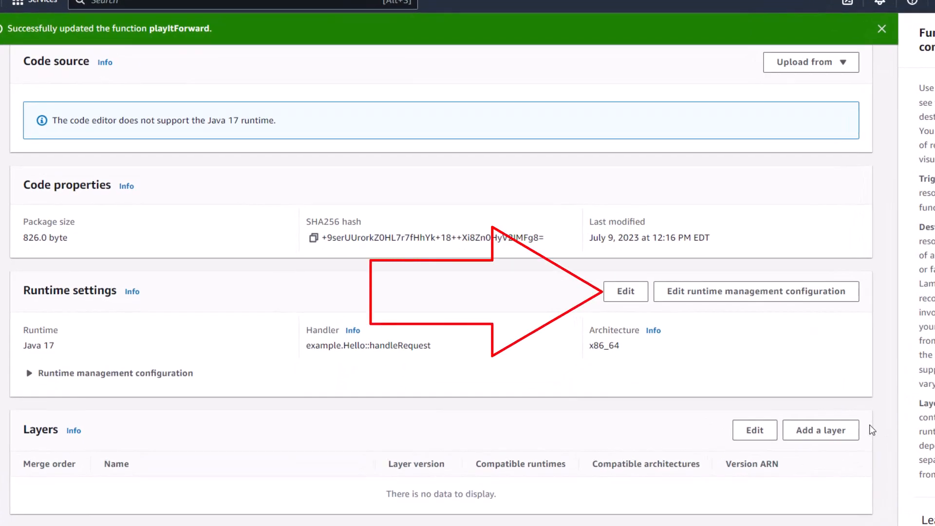
click(624, 291)
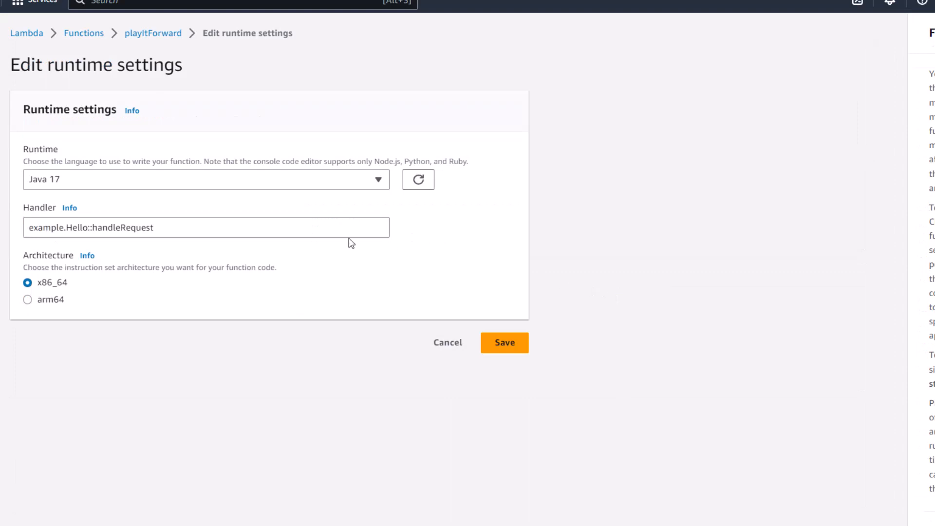
click(90, 228)
text(com.mcnz)
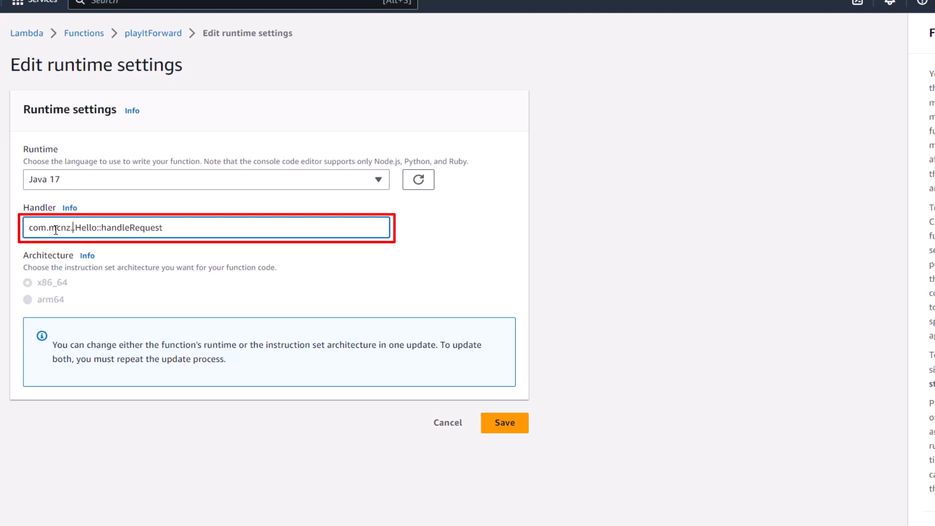
text(aws.lam)
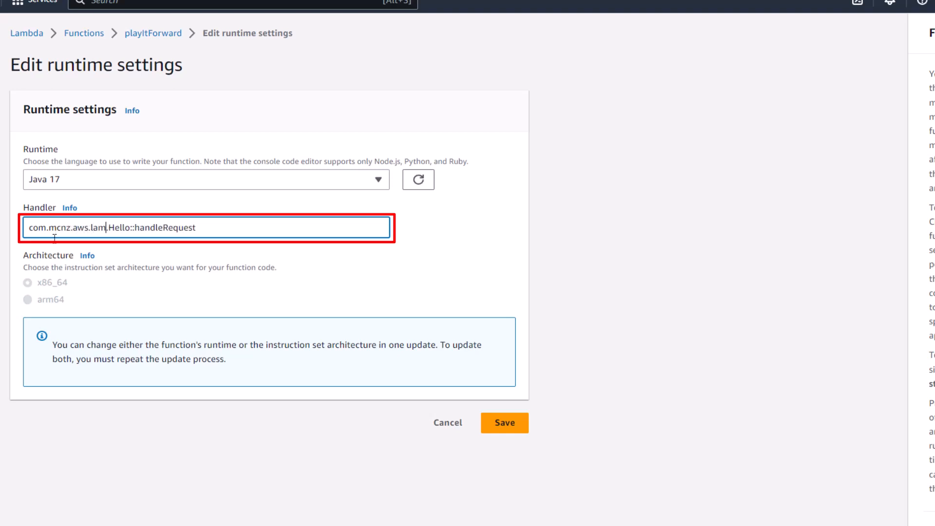
text(da)
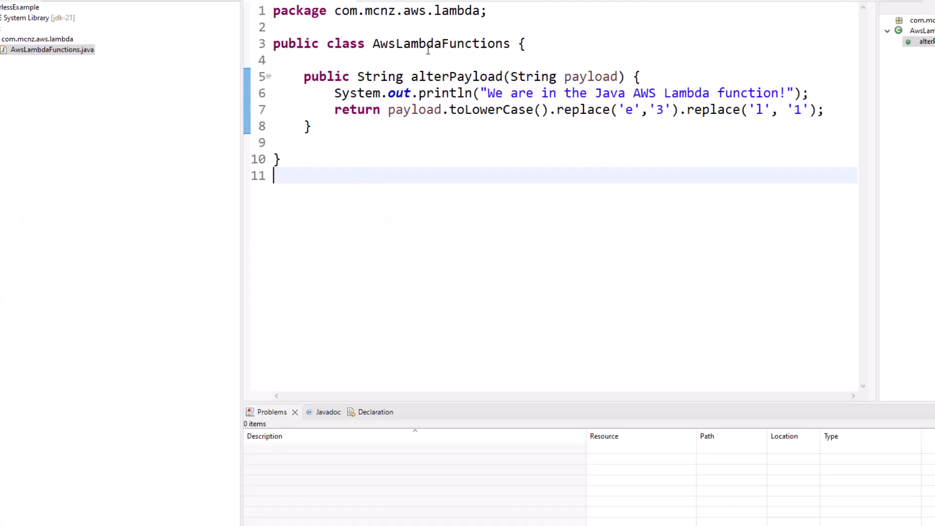
double_click(441, 43)
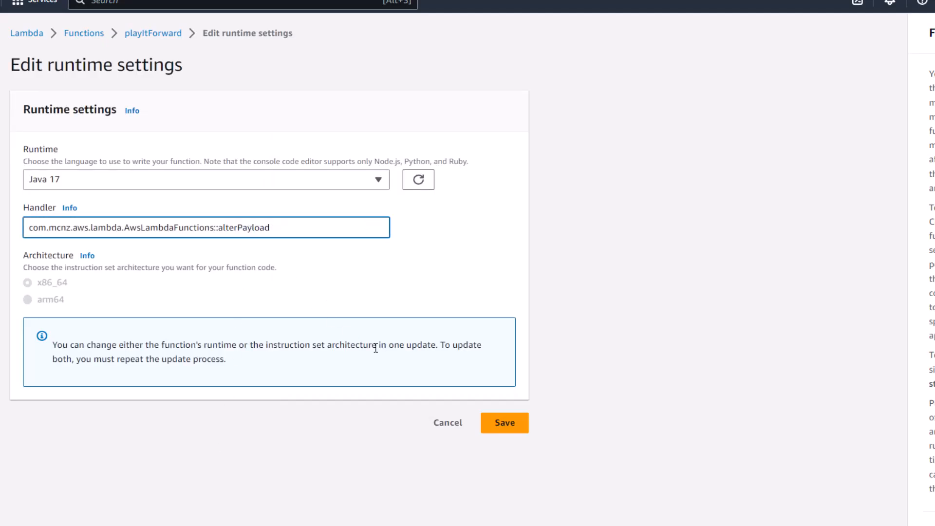
click(504, 423)
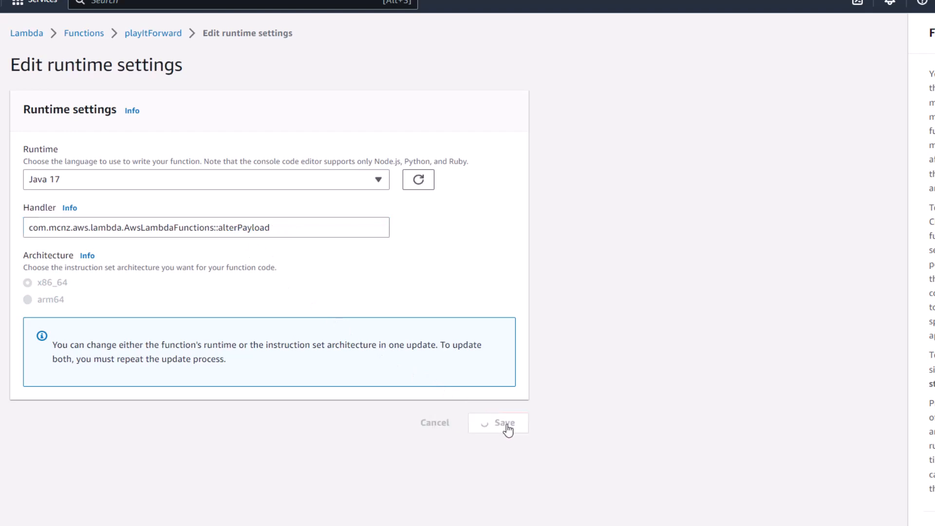
click(497, 423)
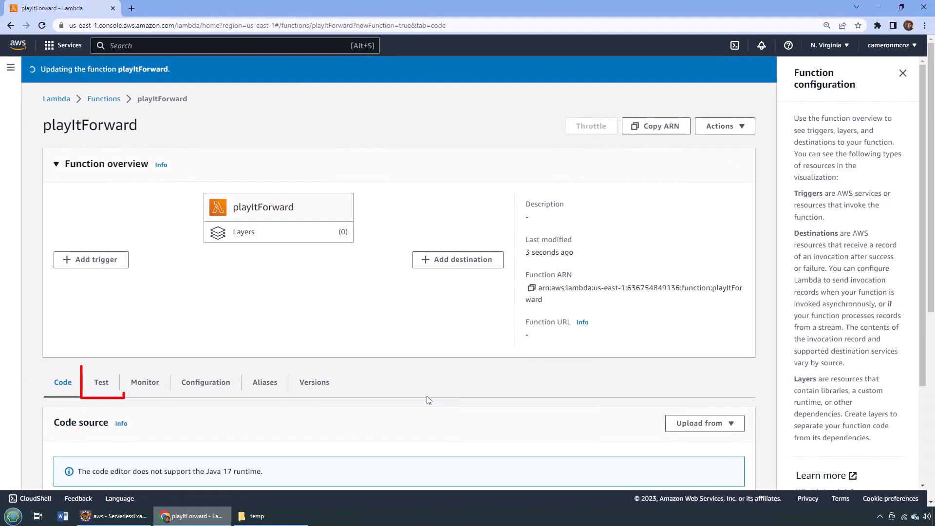
Step: Replace the test event JSON with the string "Hello Lambda World!!!"
click(101, 382)
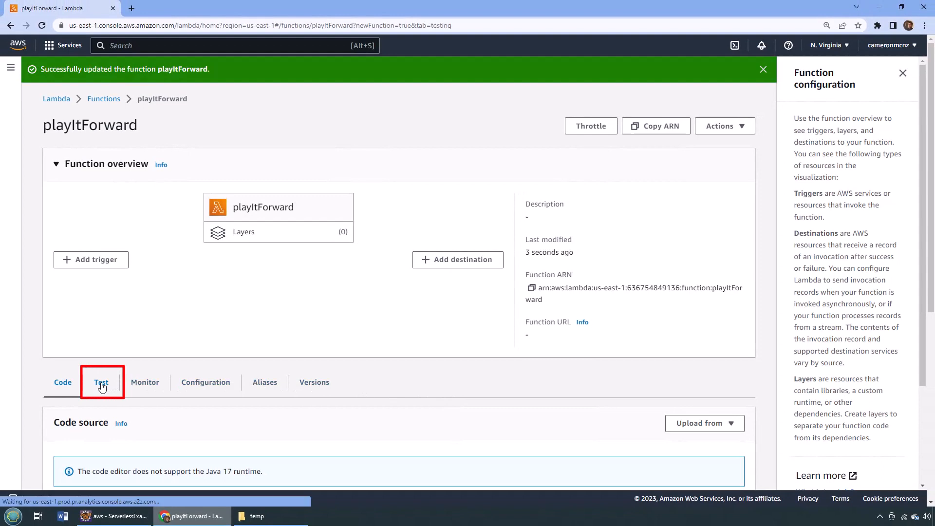
click(100, 383)
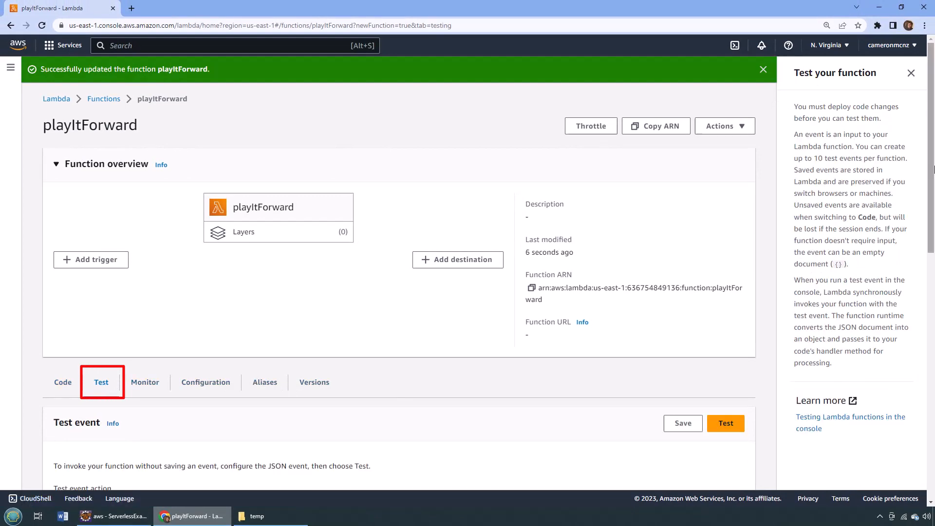
click(911, 72)
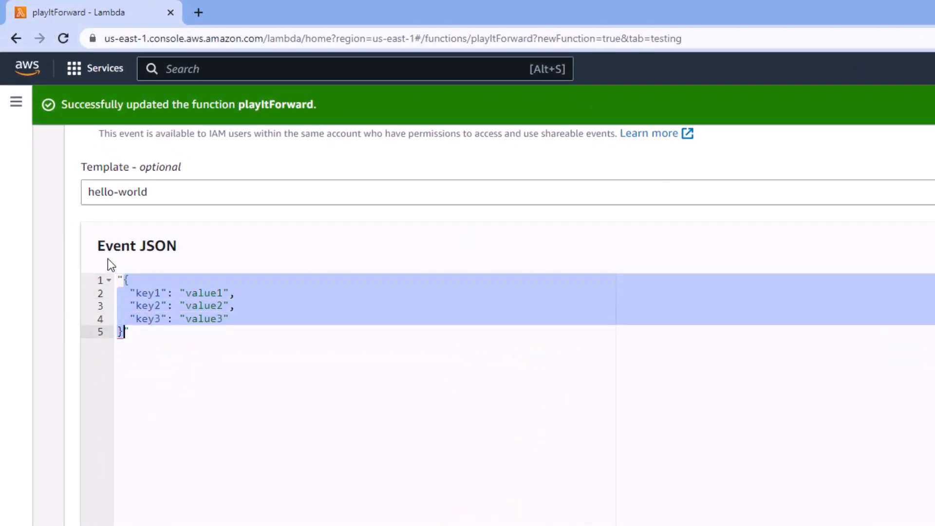
text("Hello ")
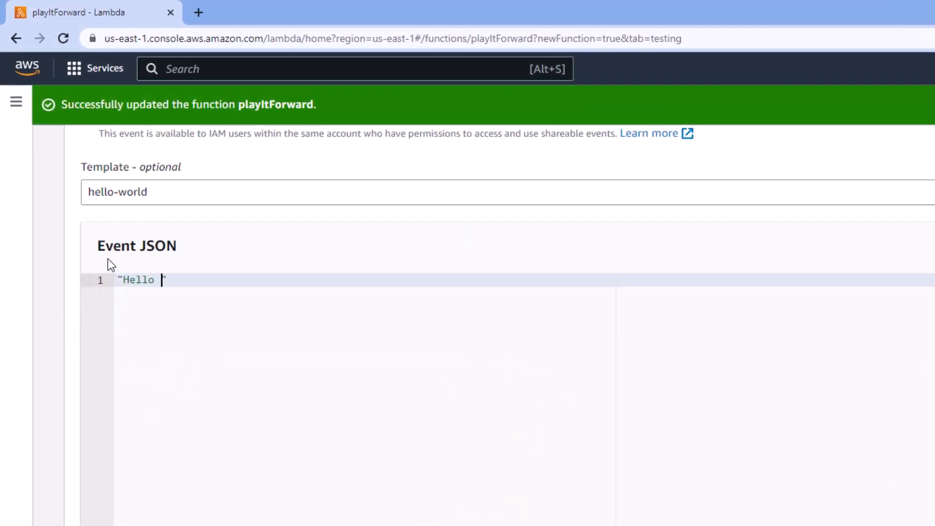
text(Lambda Wo)
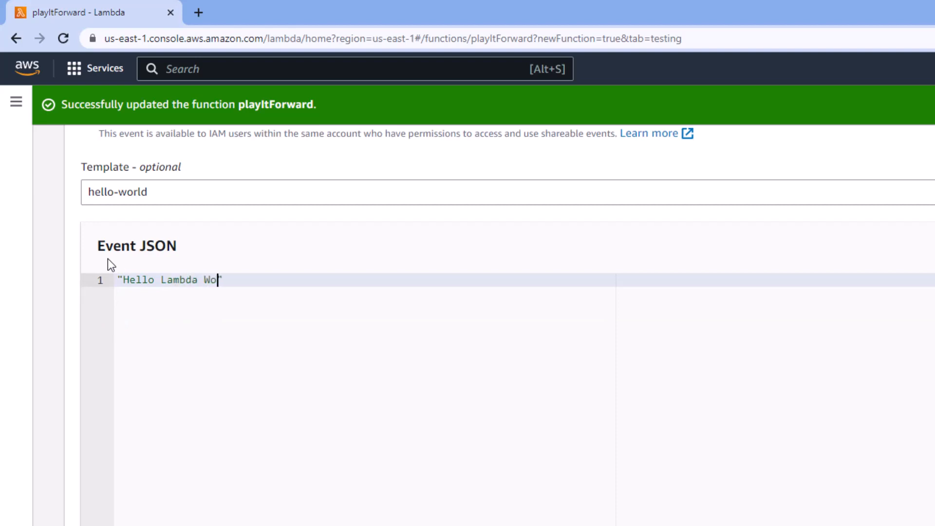
text(rld!!!)
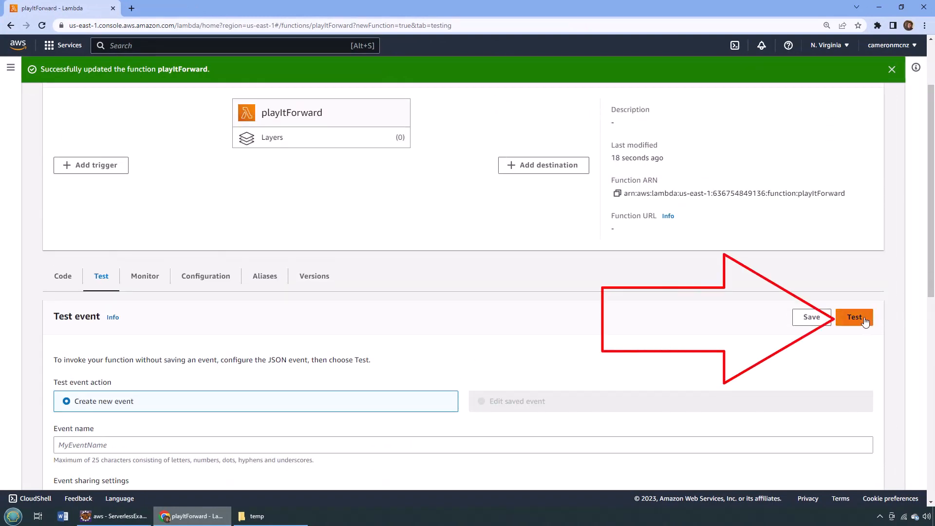
Step: Run the test and review the output "h311o 1ambda wor1d!!!" and logs
click(854, 316)
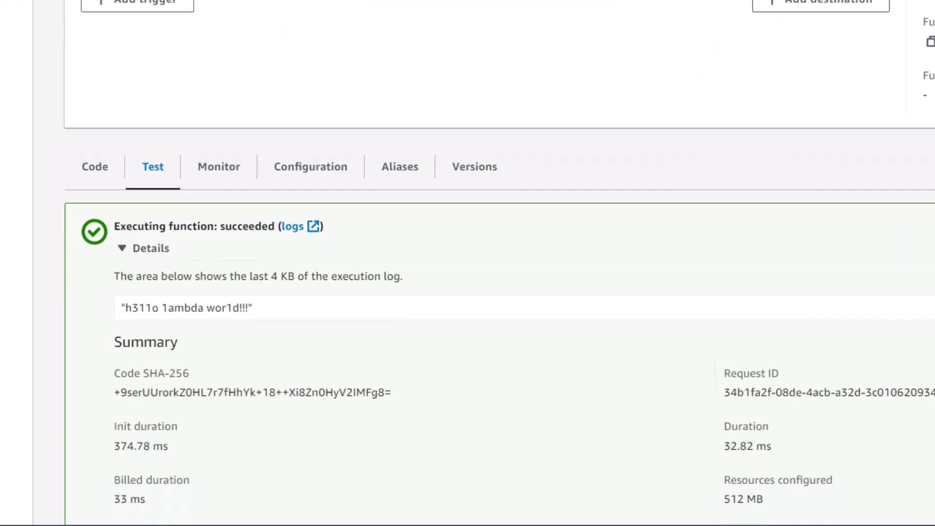
scroll(down, 3)
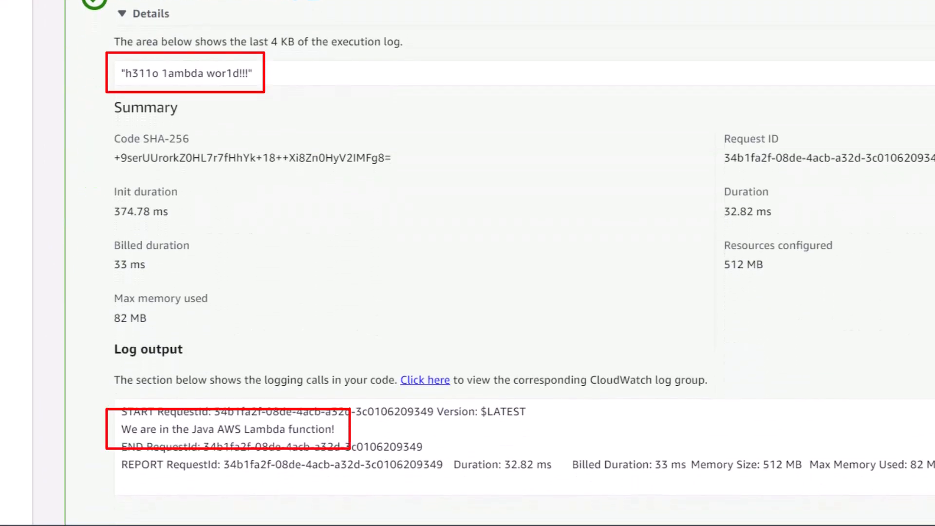